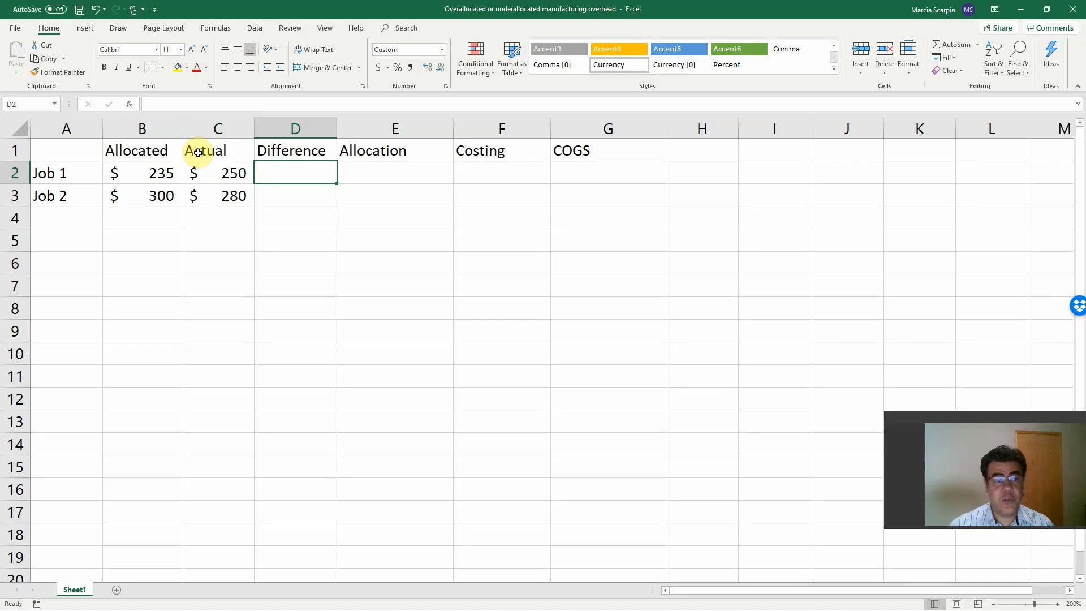
mouse_move(147, 212)
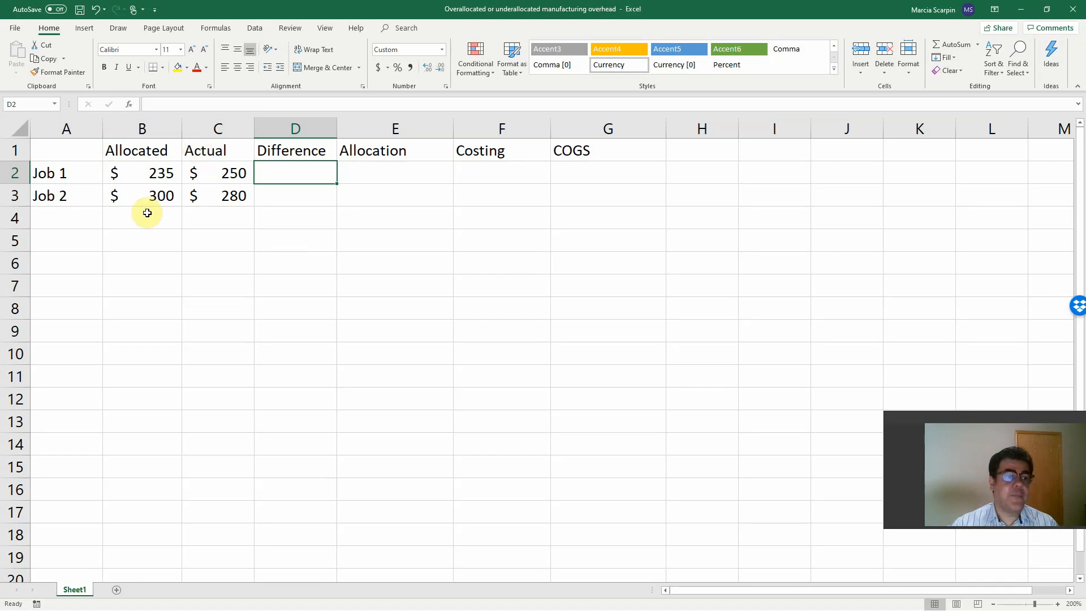
mouse_move(127, 206)
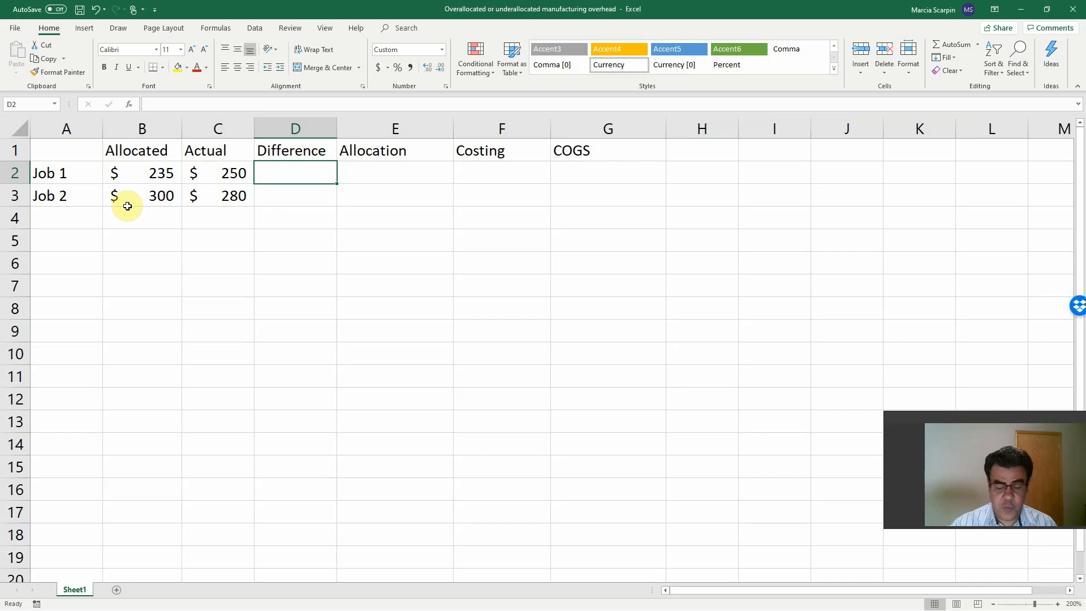
- Enter =ABS(B2-C2) for Job 1's Difference and fill it down, giving $15 and $20
text(=)
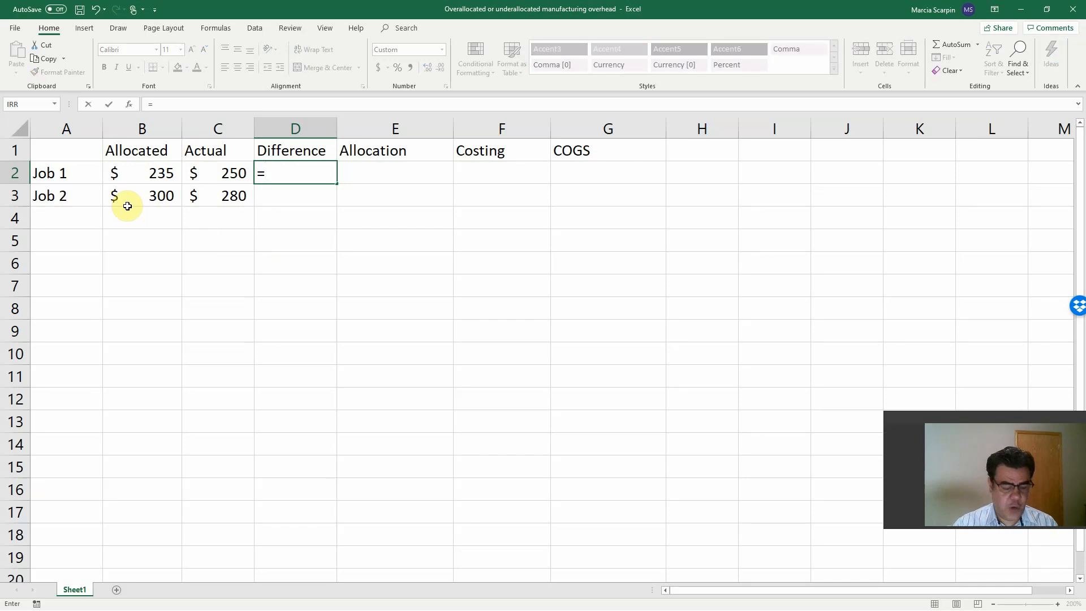
text(abs()
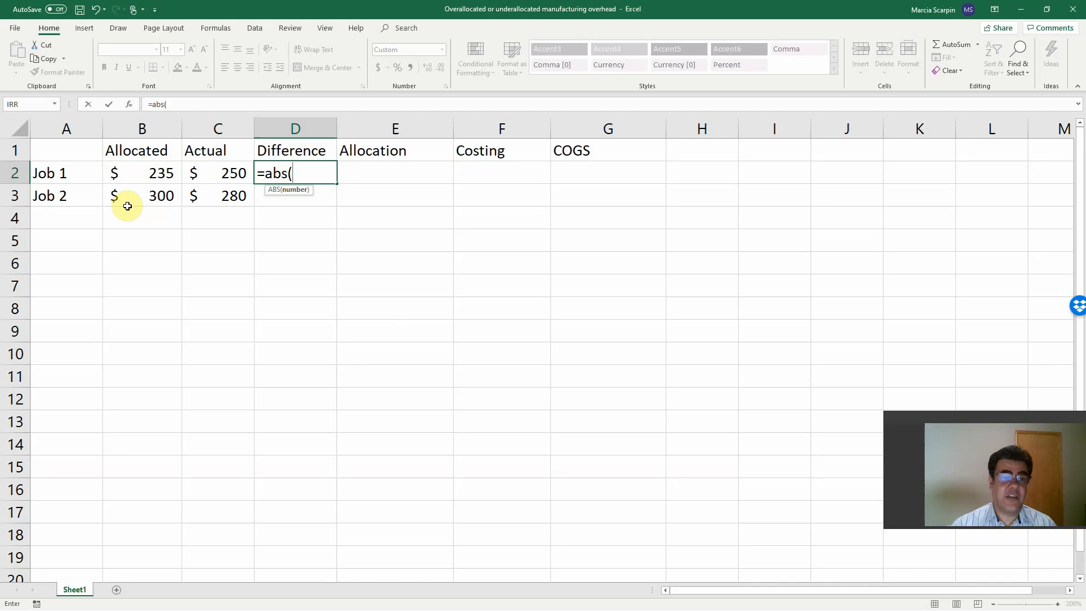
text(B2-C2)
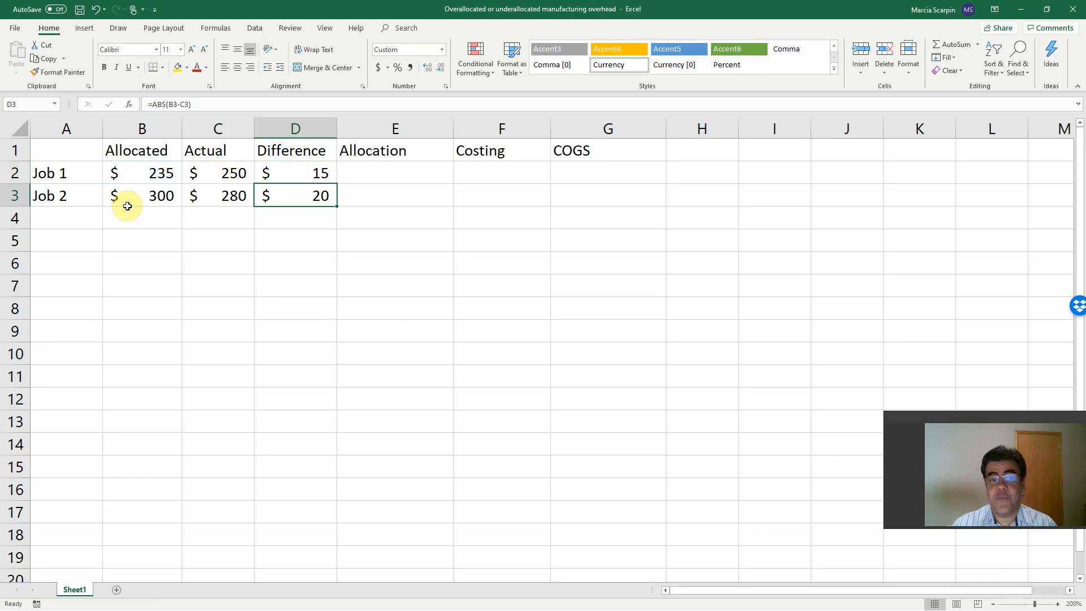
click(395, 173)
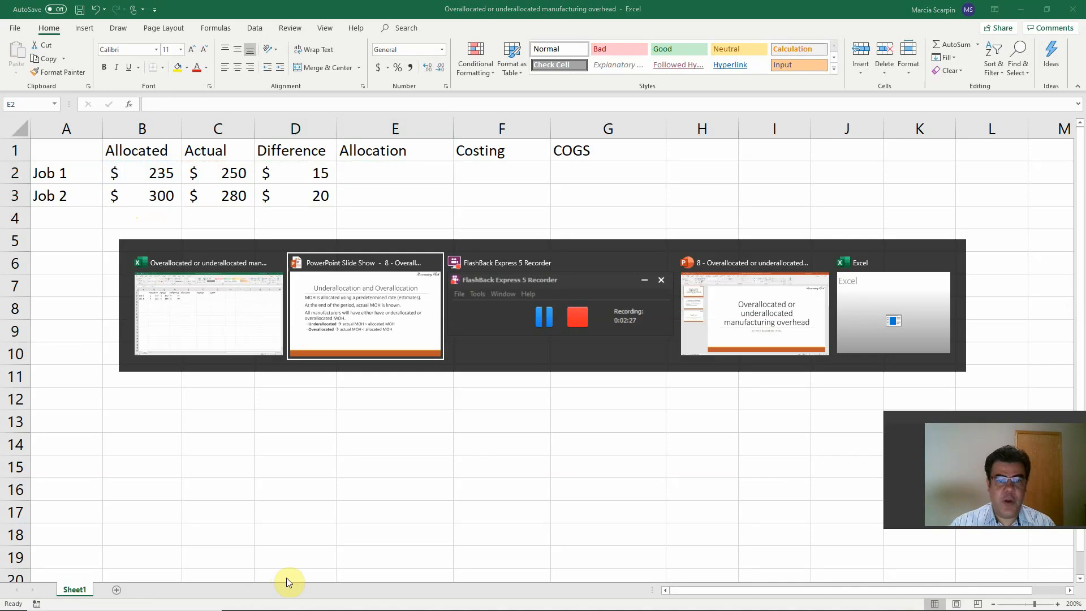
- Switch to the PowerPoint slide show on underallocation and overallocation
click(365, 312)
text(=if)
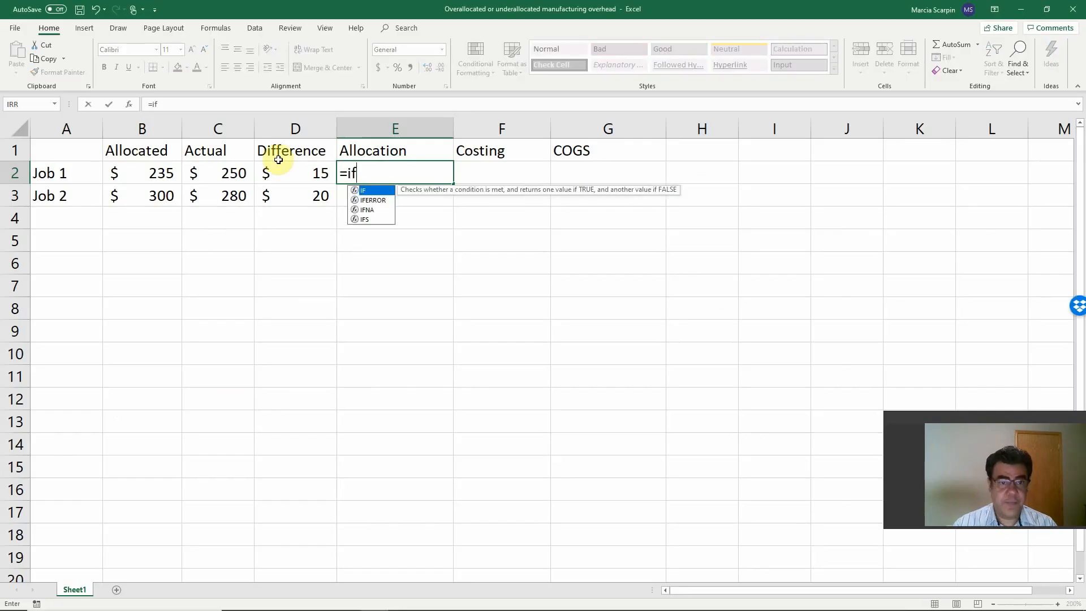
- Build =IF(C2>B2,"underallocated","overallocated") in Job 1's Allocation cell
text(()
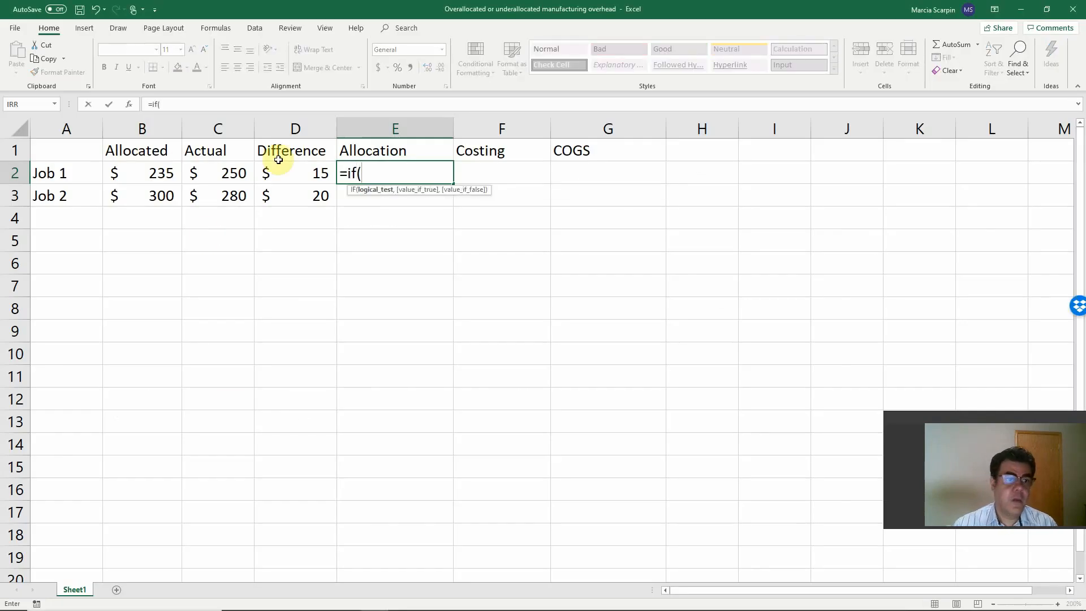
click(217, 172)
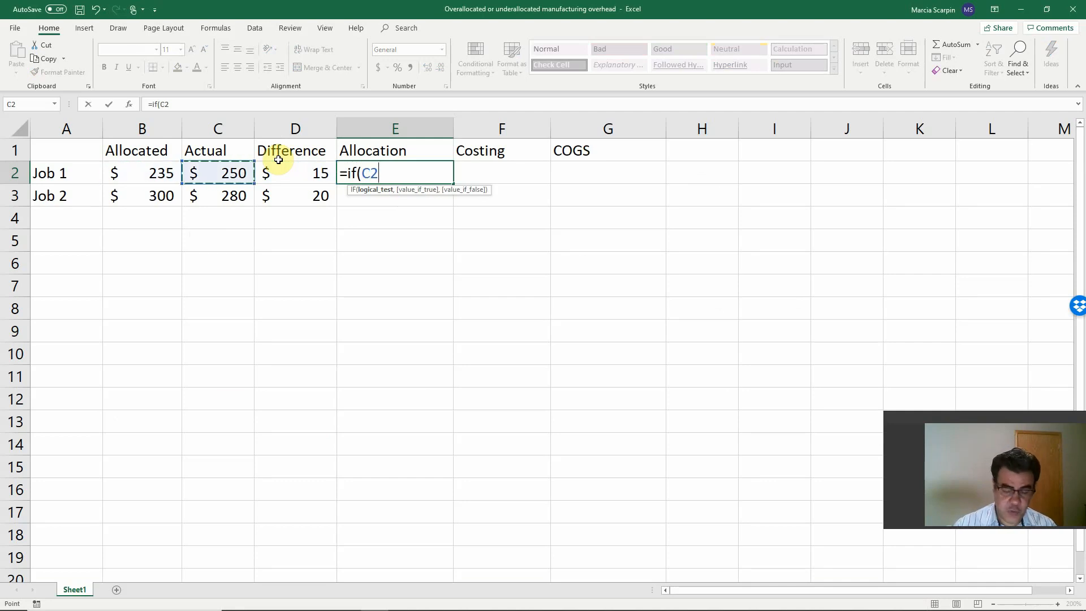
text(>B2)
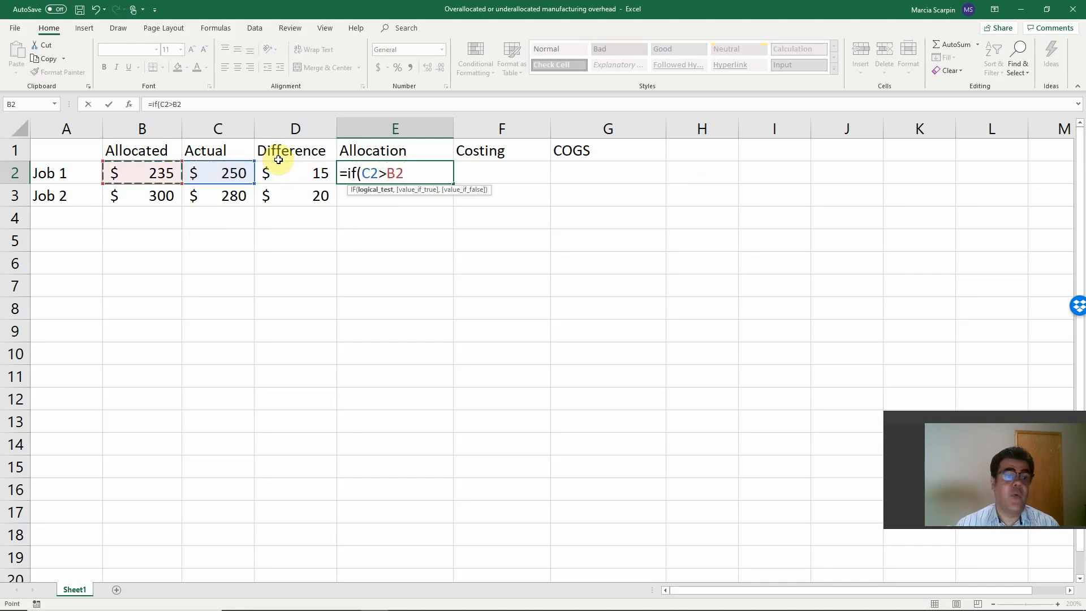
text(,)
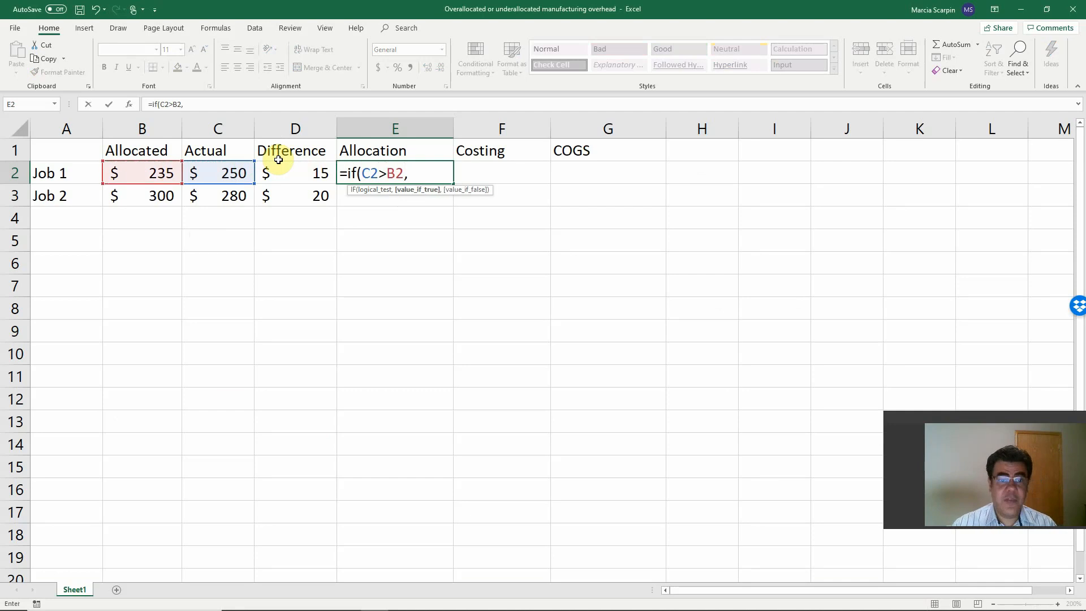
text("underall)
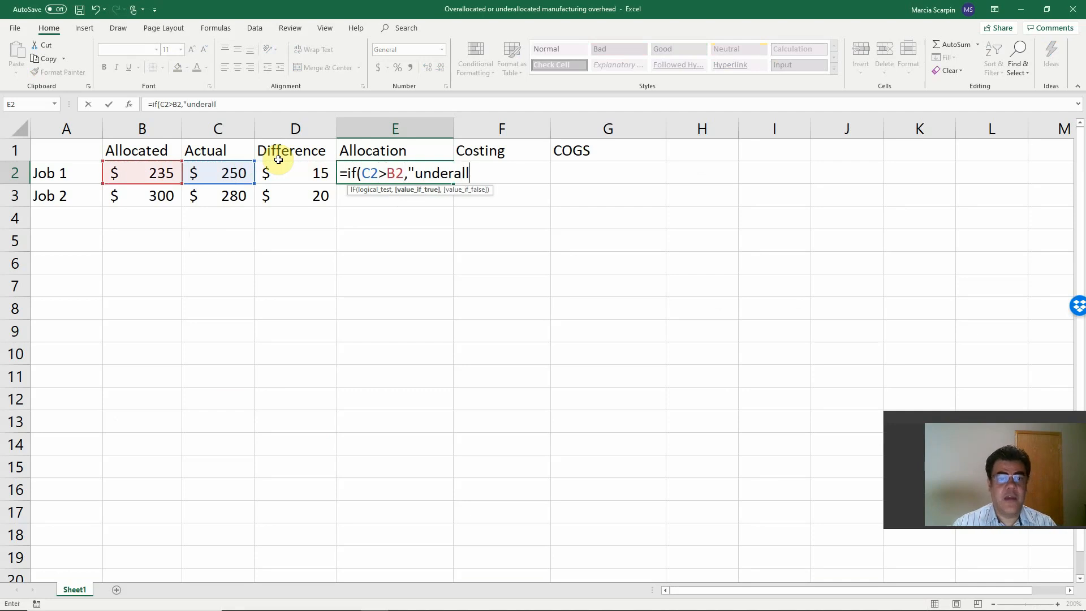
text(ocated")
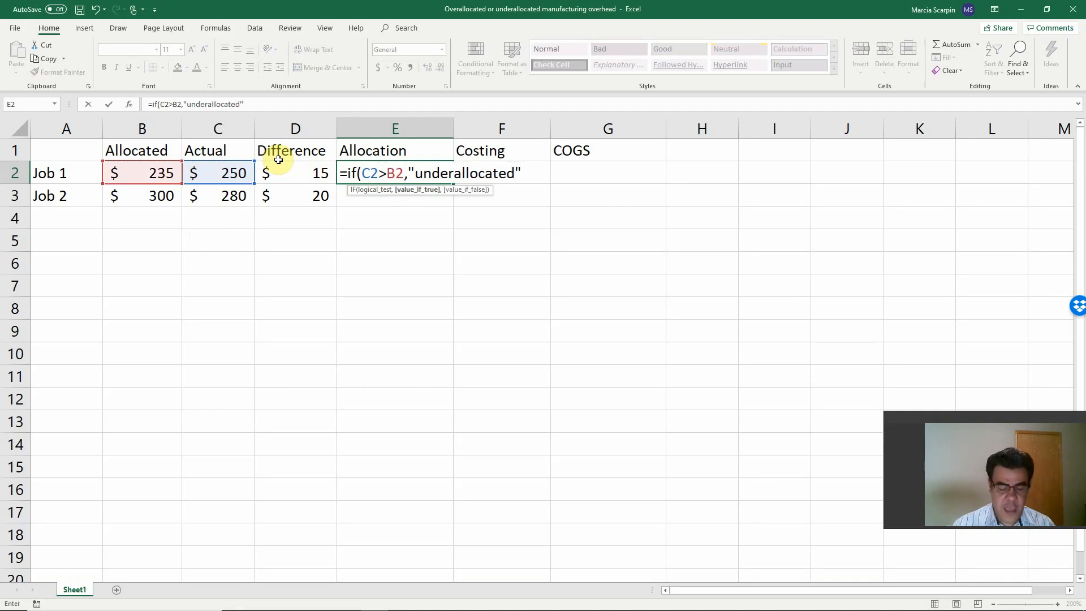
text(,"over)
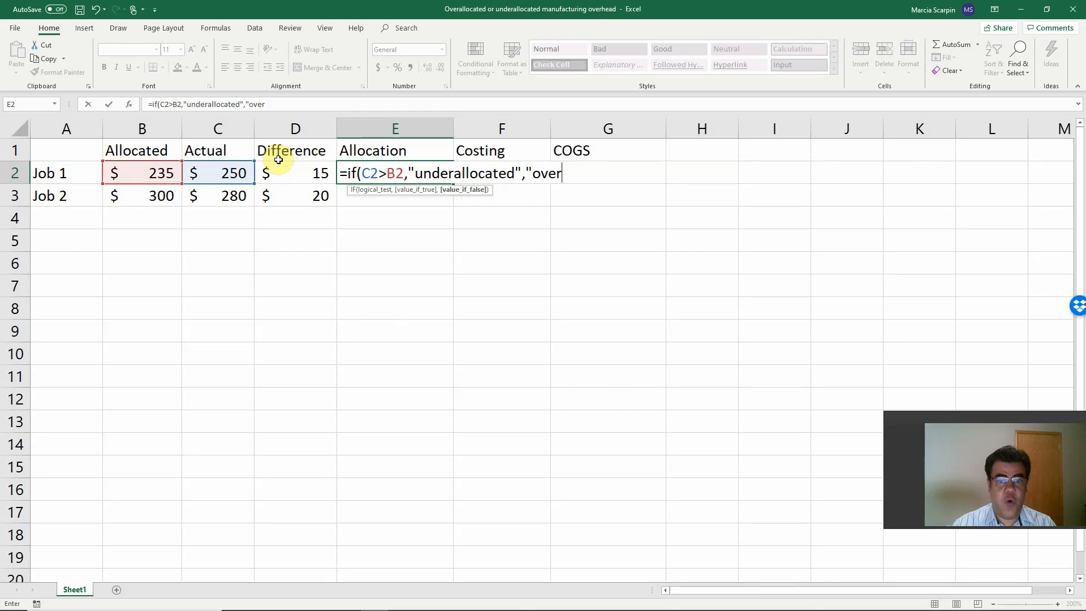
text(allocated"))
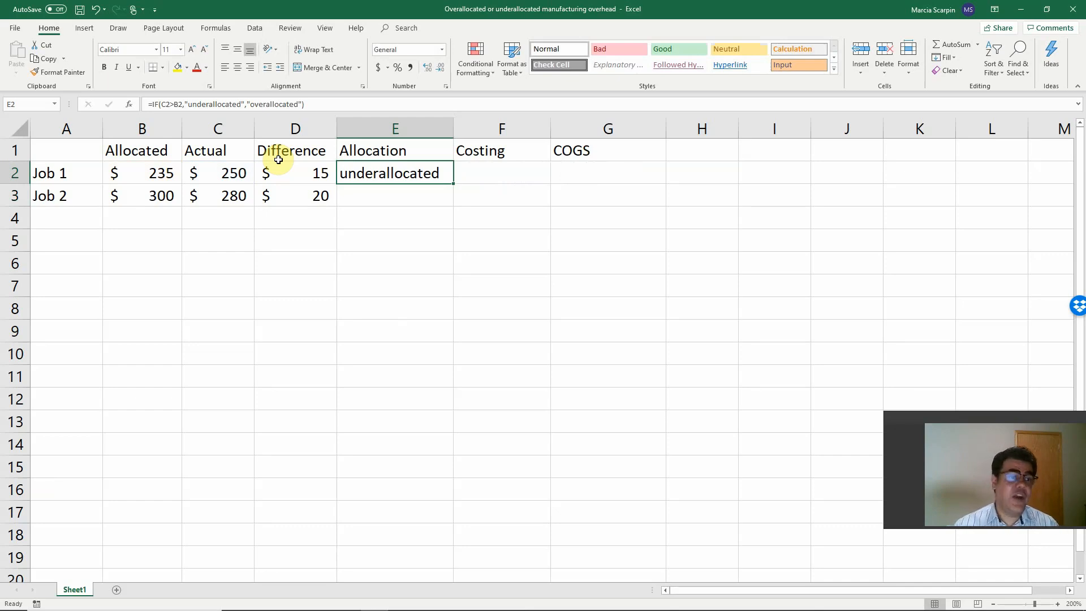
mouse_move(385, 192)
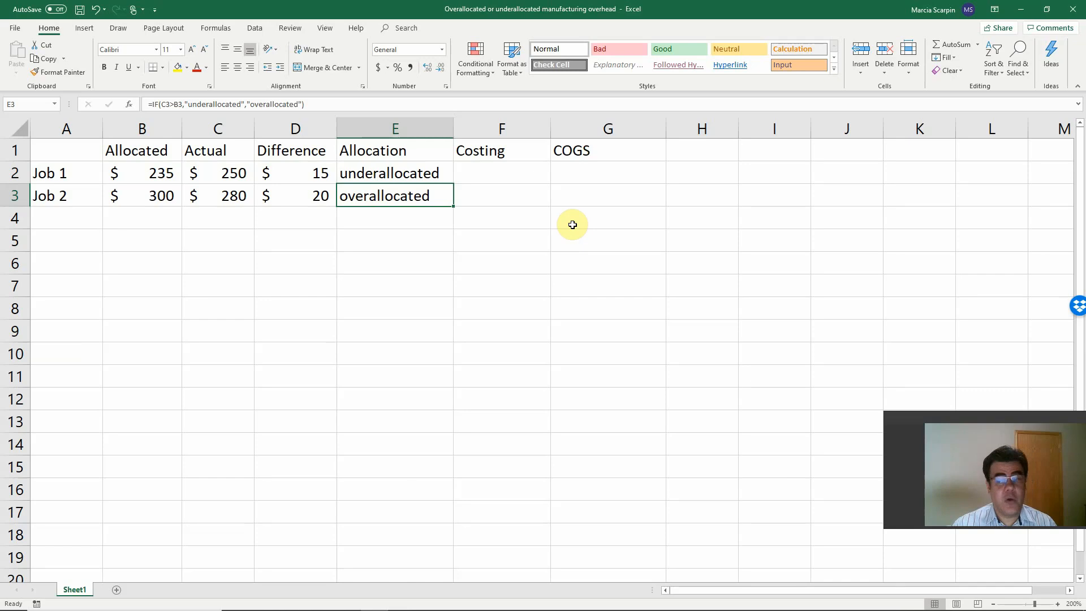
click(502, 172)
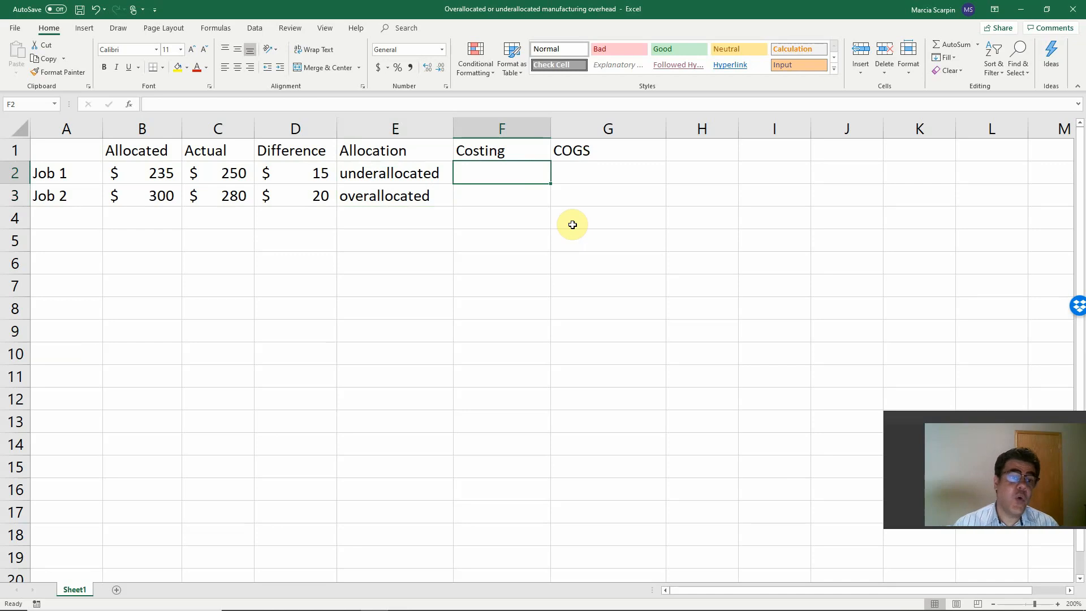
mouse_move(151, 177)
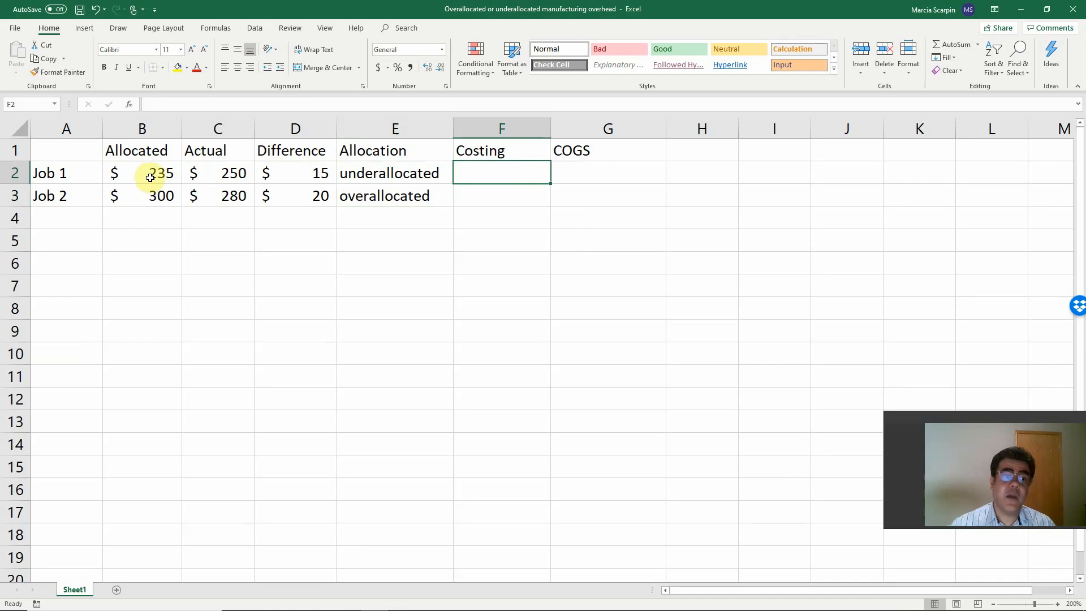
mouse_move(211, 173)
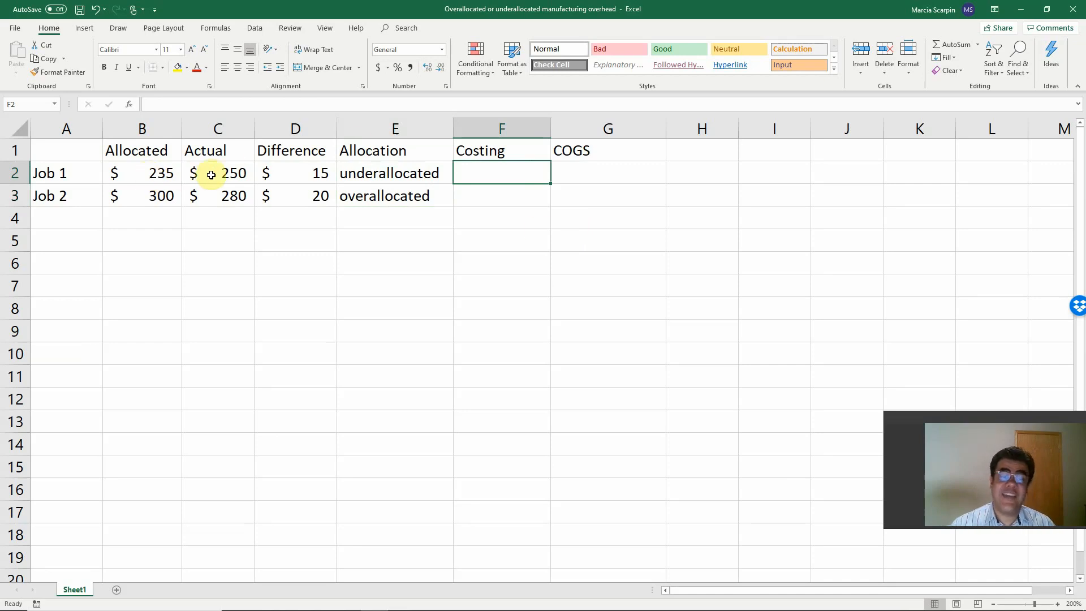
mouse_move(145, 174)
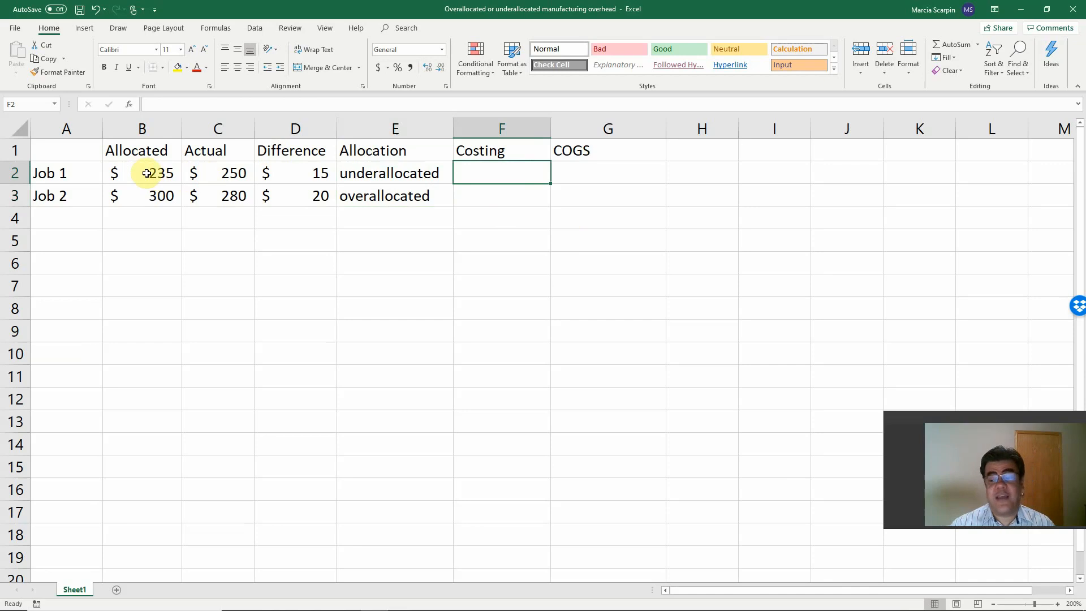
mouse_move(142, 150)
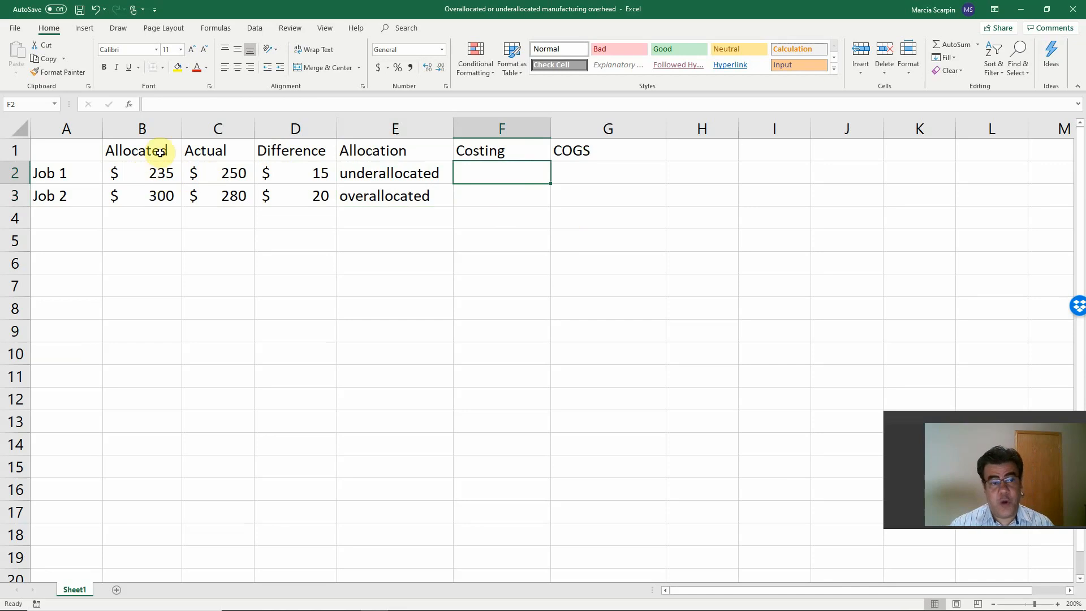
mouse_move(191, 173)
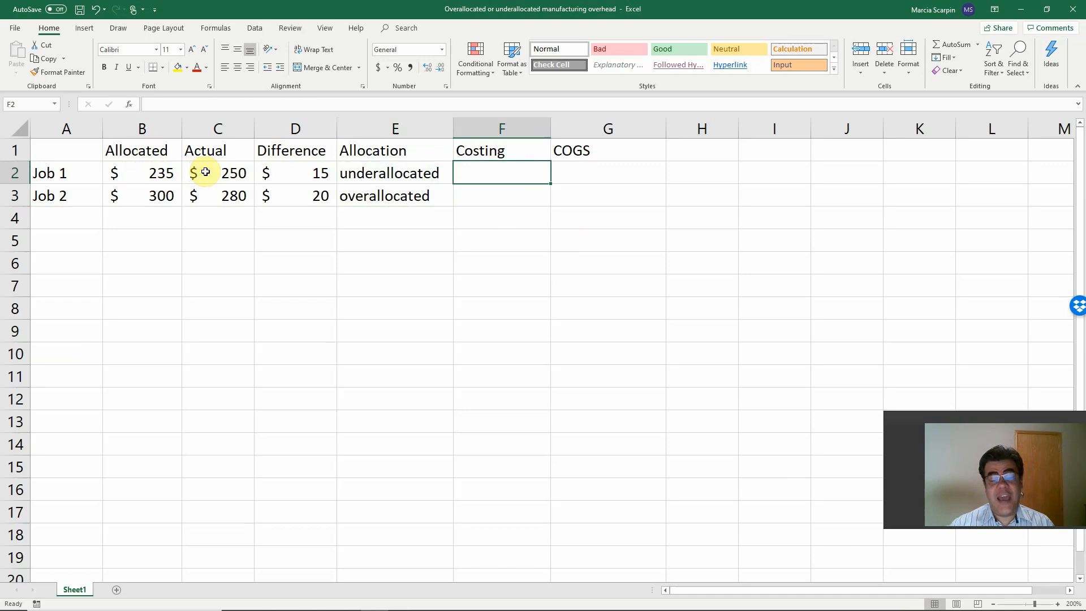
mouse_move(375, 153)
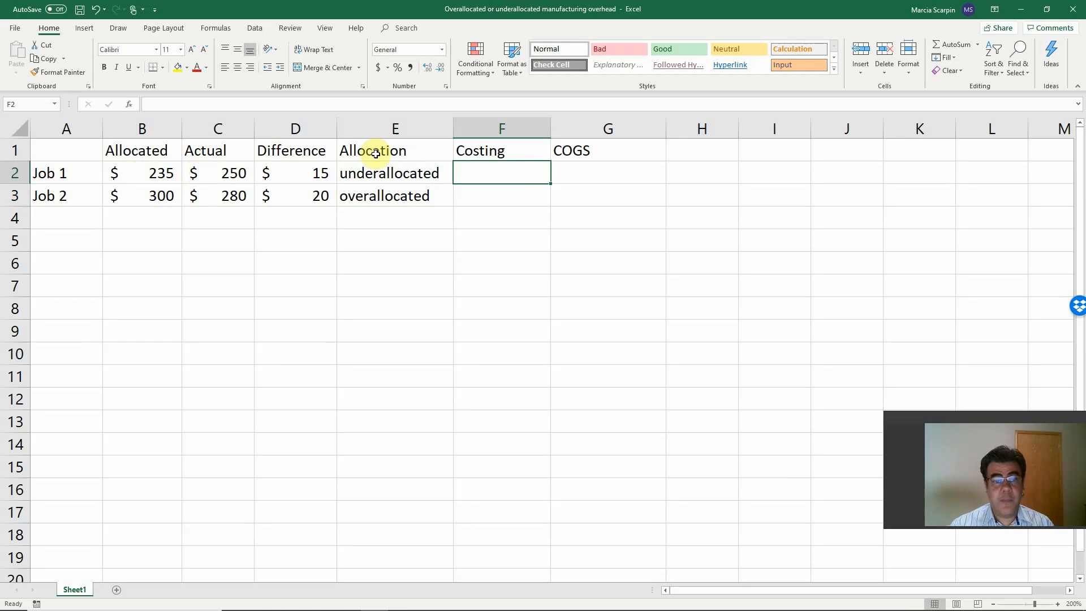
- Enter =IF(C2>B2,"undercosted","overcosted") in F2 so Job 1 reads undercosted
text(=if(C2)
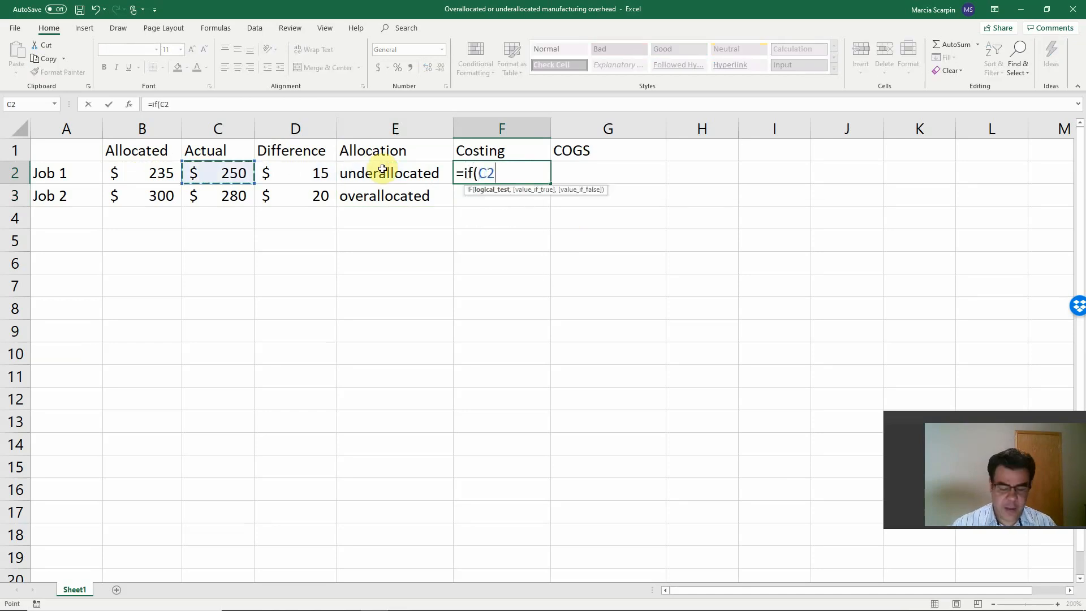
text(>)
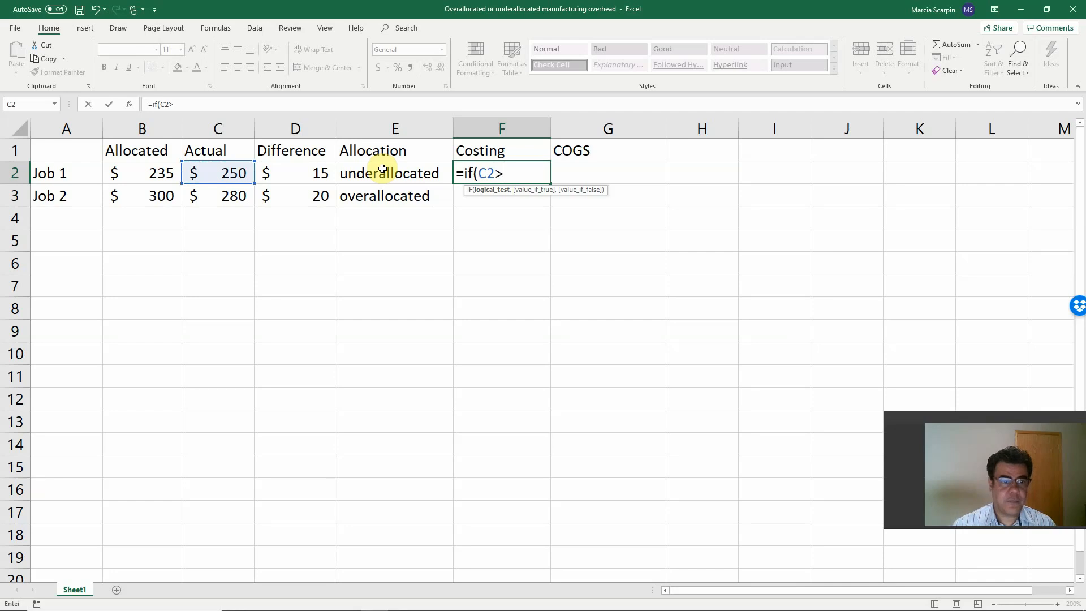
click(141, 173)
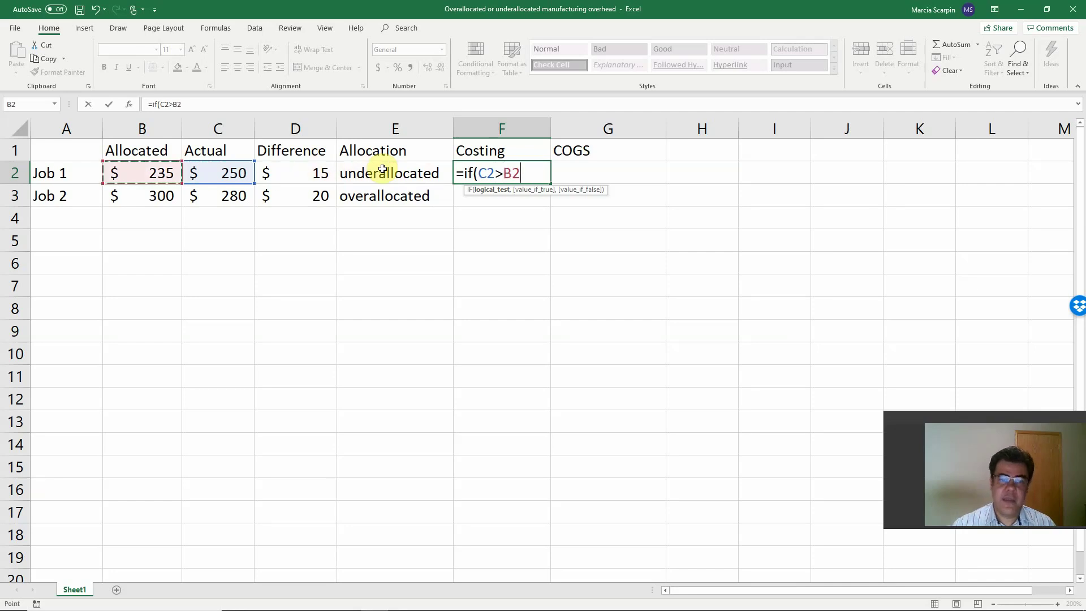
text(,"u)
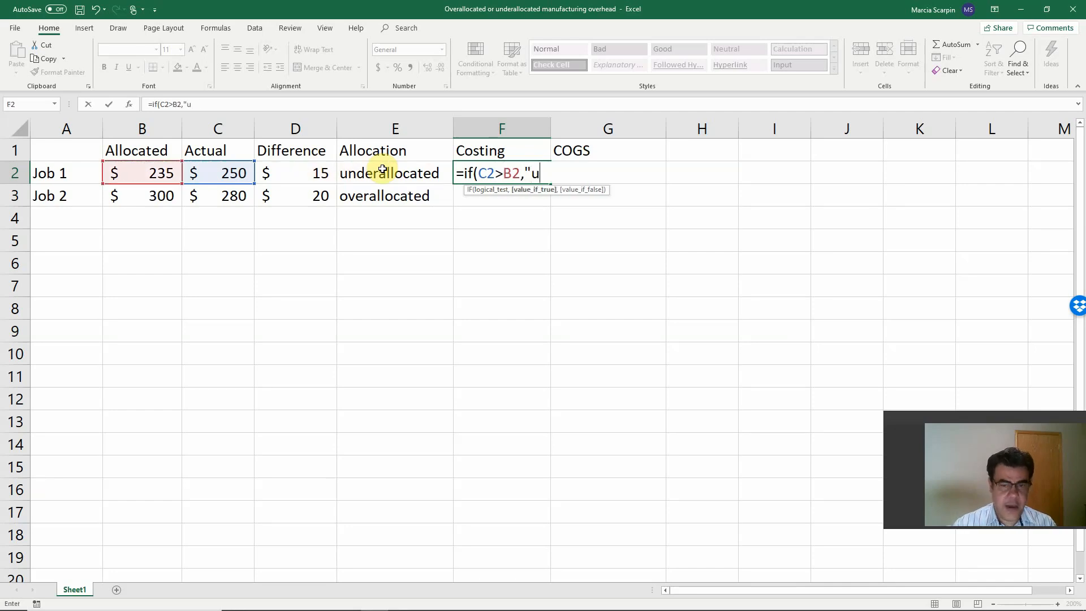
text(ndercosted")
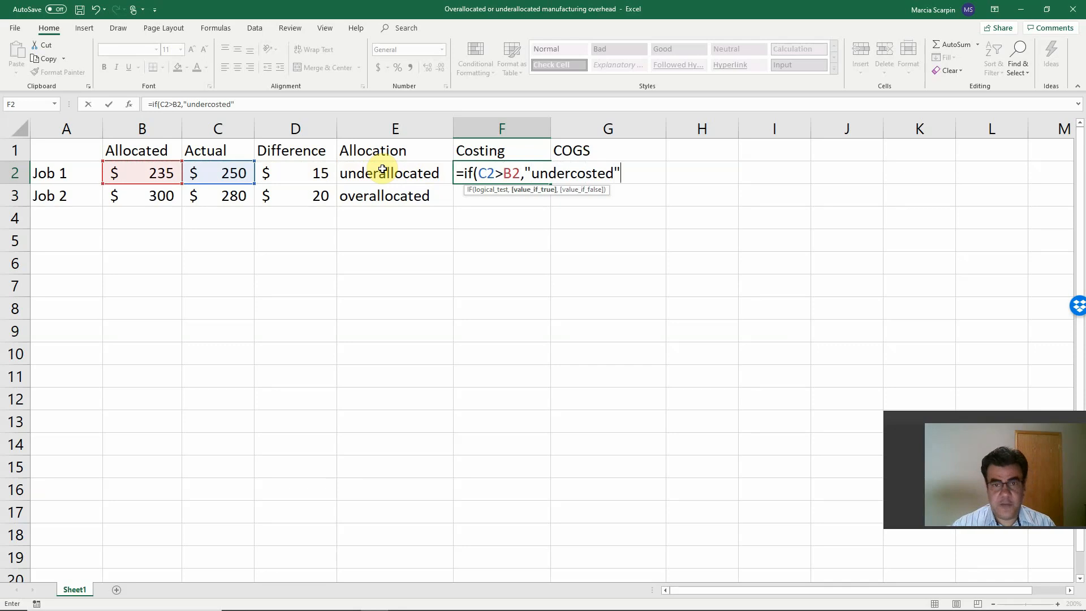
text(,")
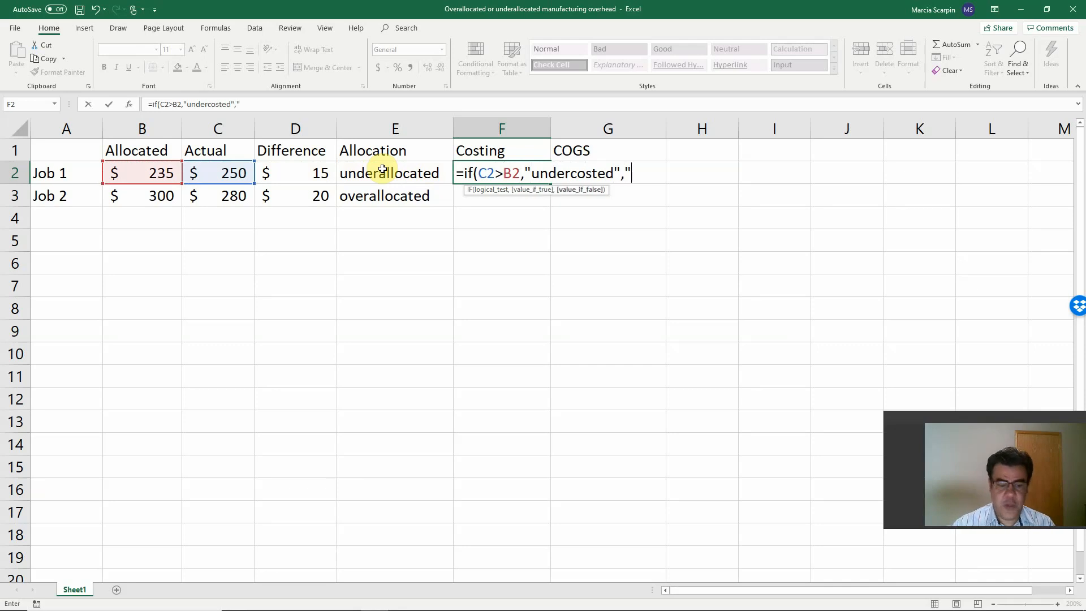
text(overcosted")
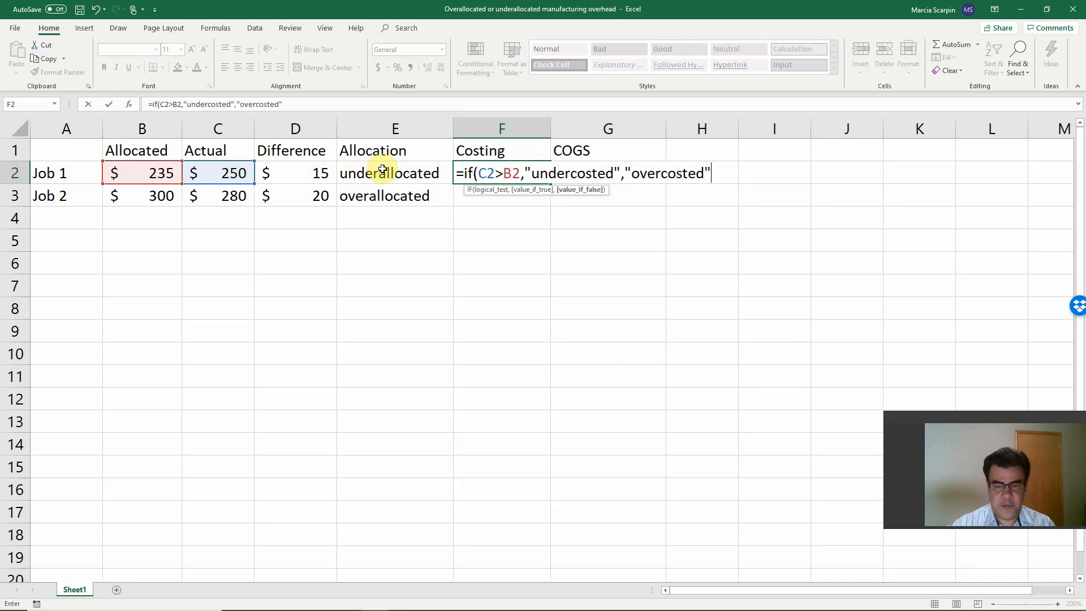
key(Return)
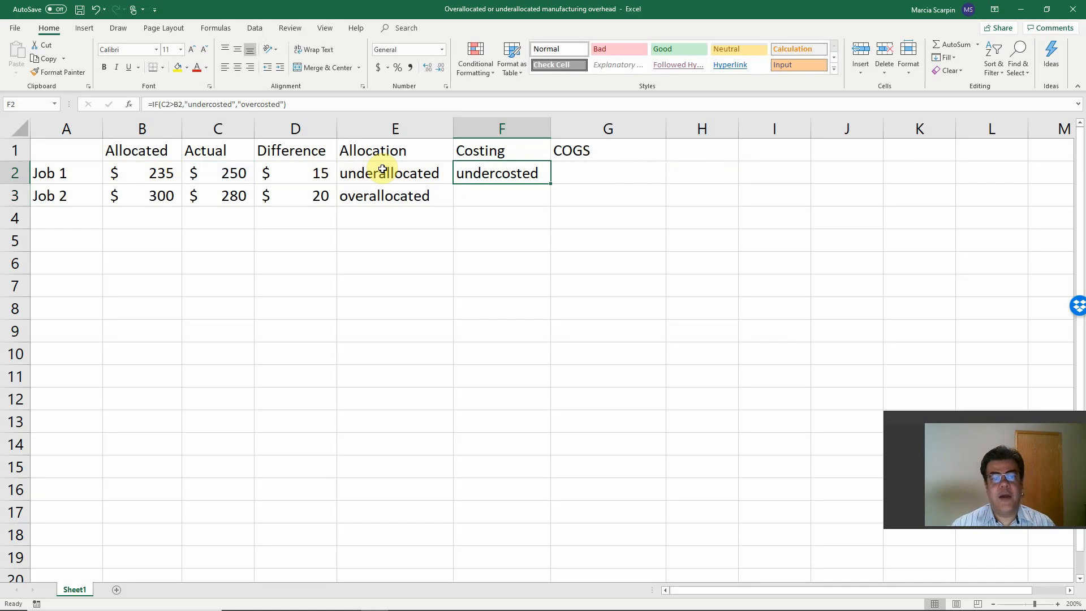
- Fill the costing formula down to Job 2 and check its allocated and actual amounts
click(502, 195)
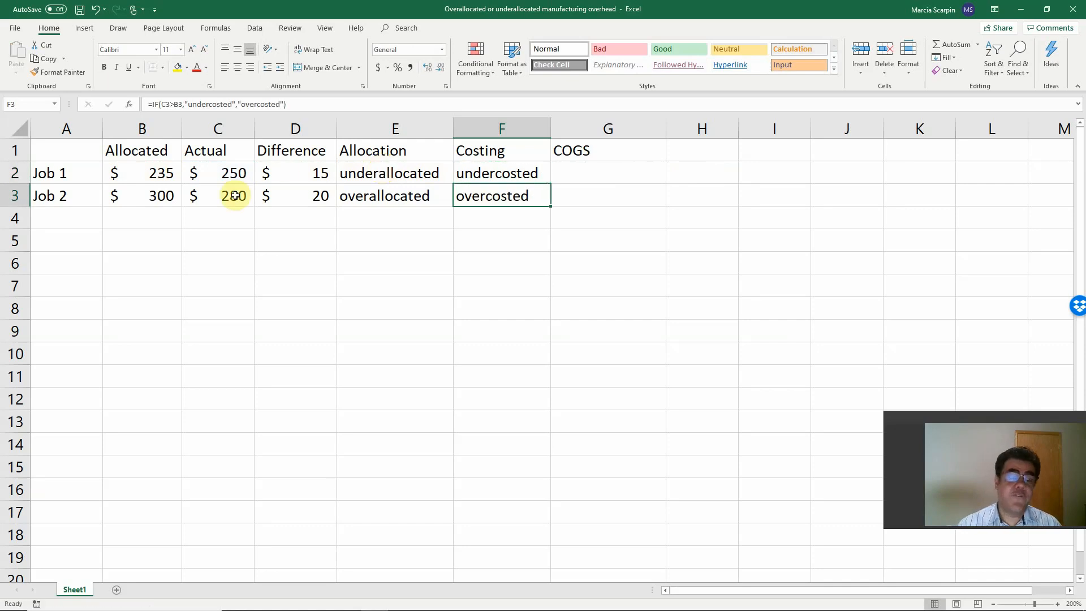
click(217, 195)
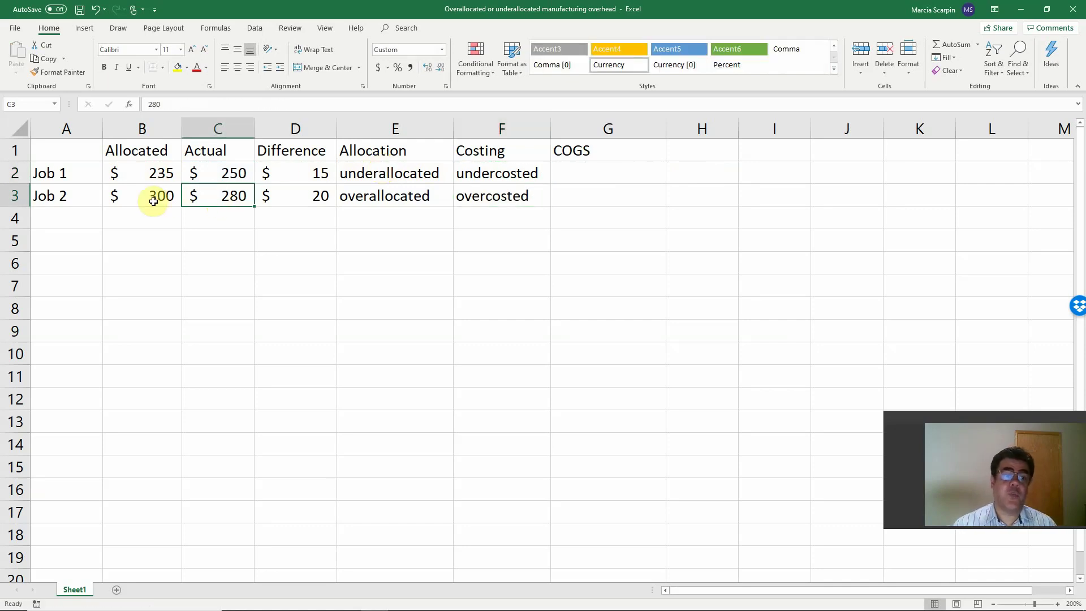
click(142, 195)
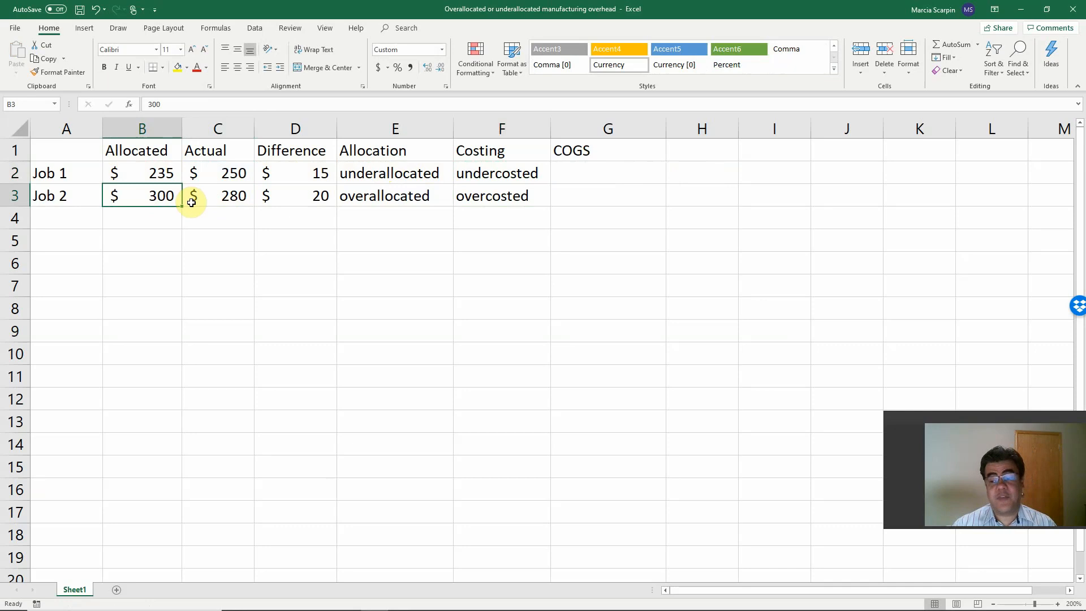
click(218, 196)
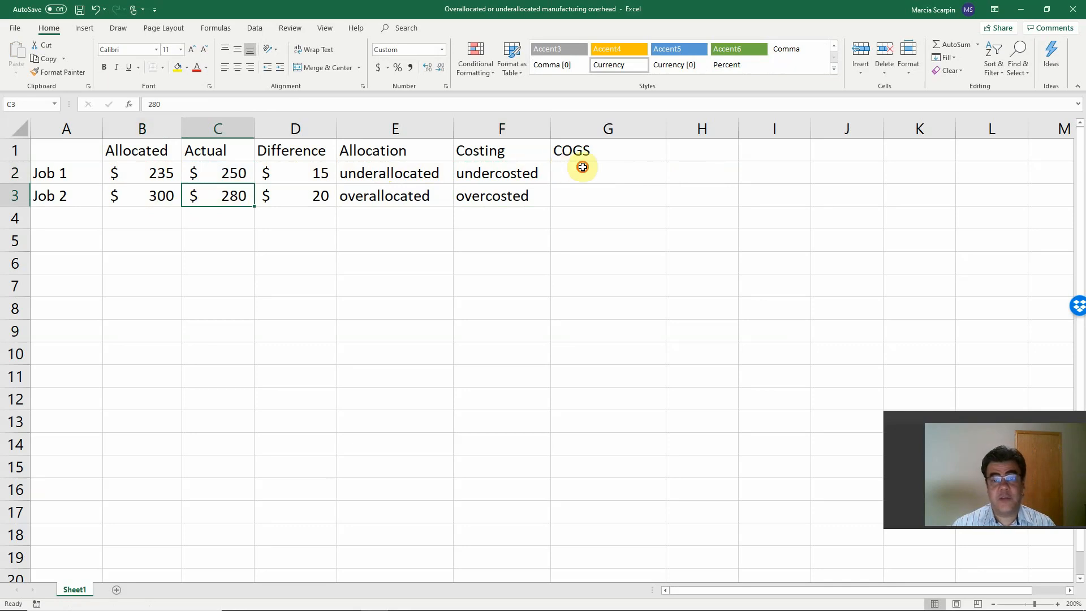
- Review Job 1's allocated, actual and difference amounts, then select its COGS cell
click(607, 172)
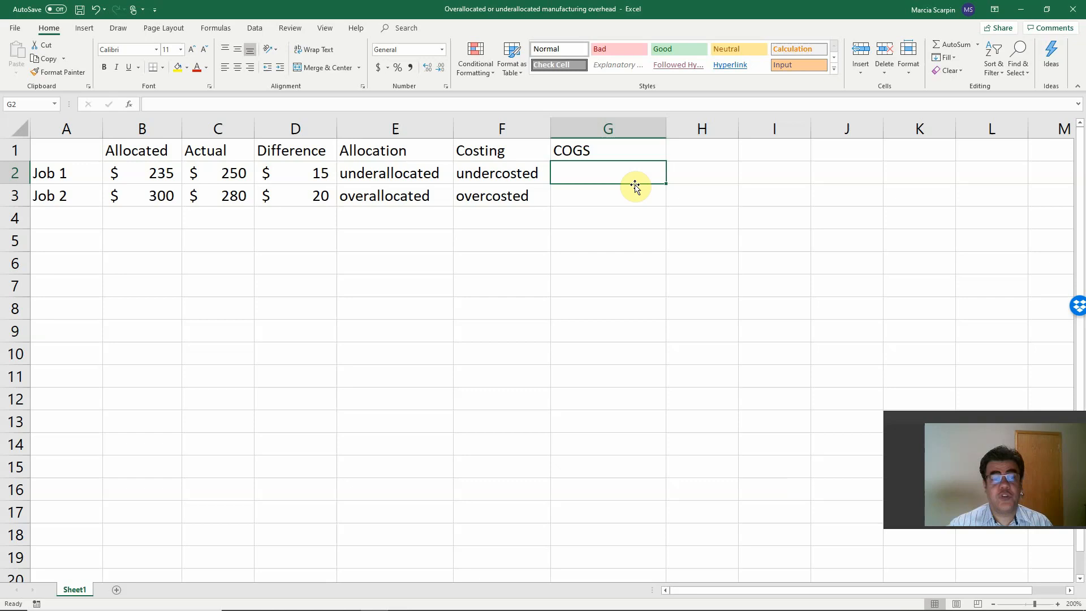
mouse_move(160, 172)
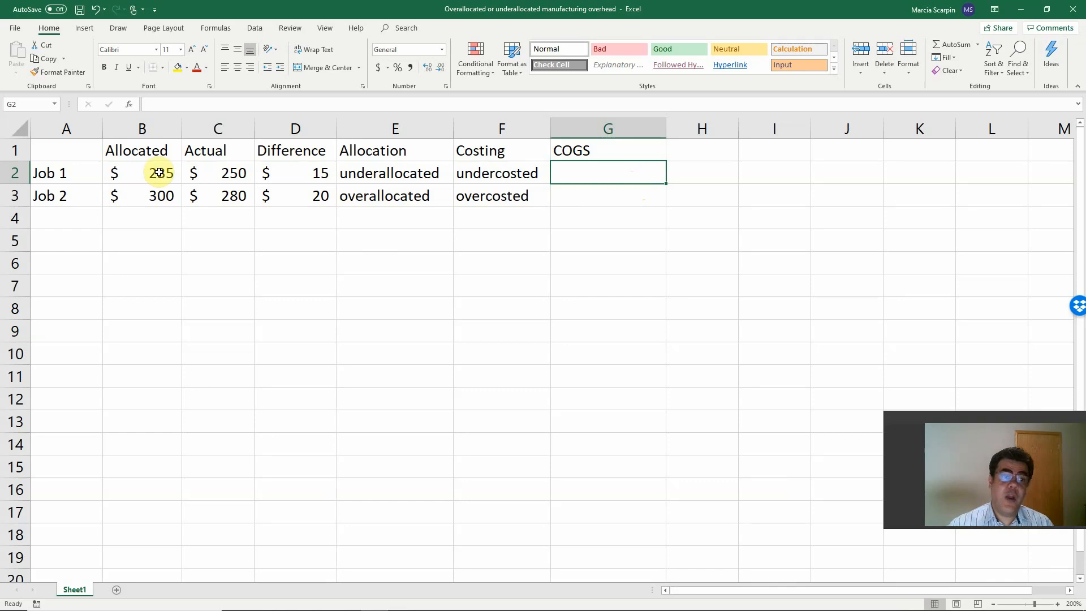
click(142, 173)
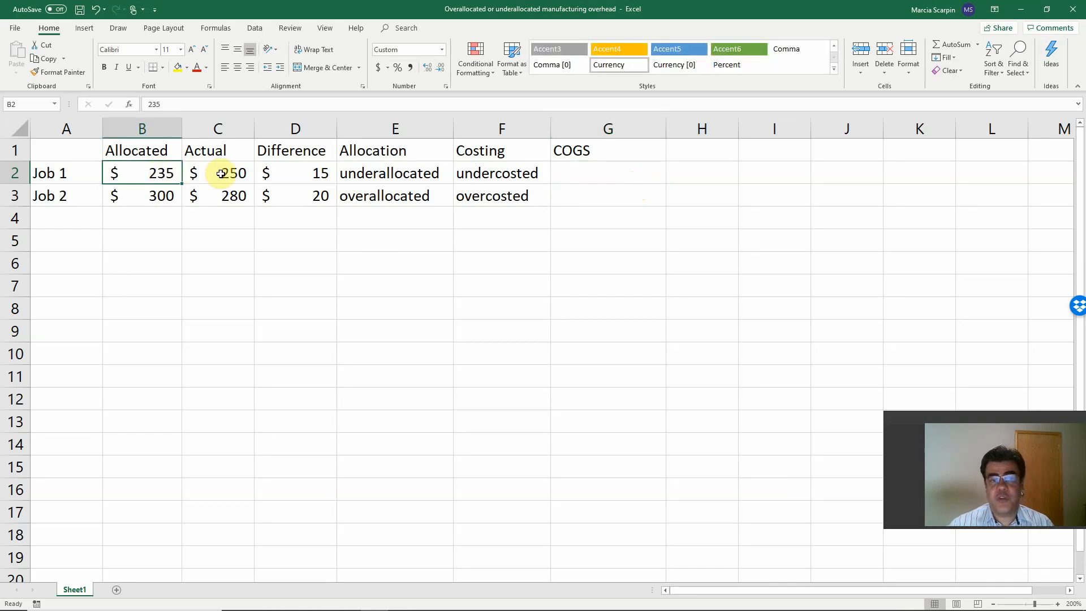
click(217, 173)
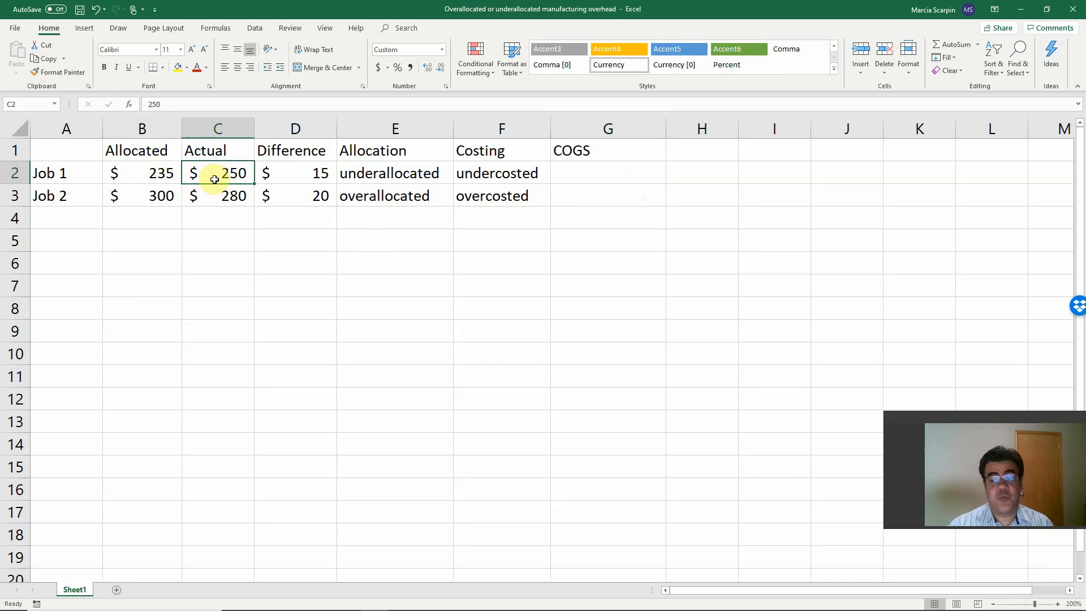
click(294, 173)
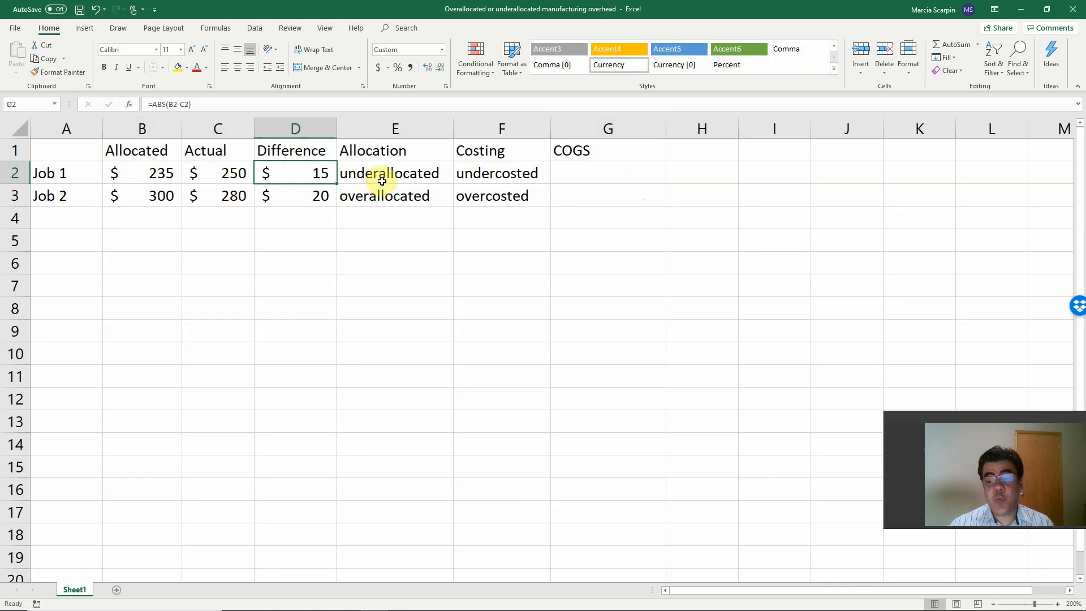
click(607, 173)
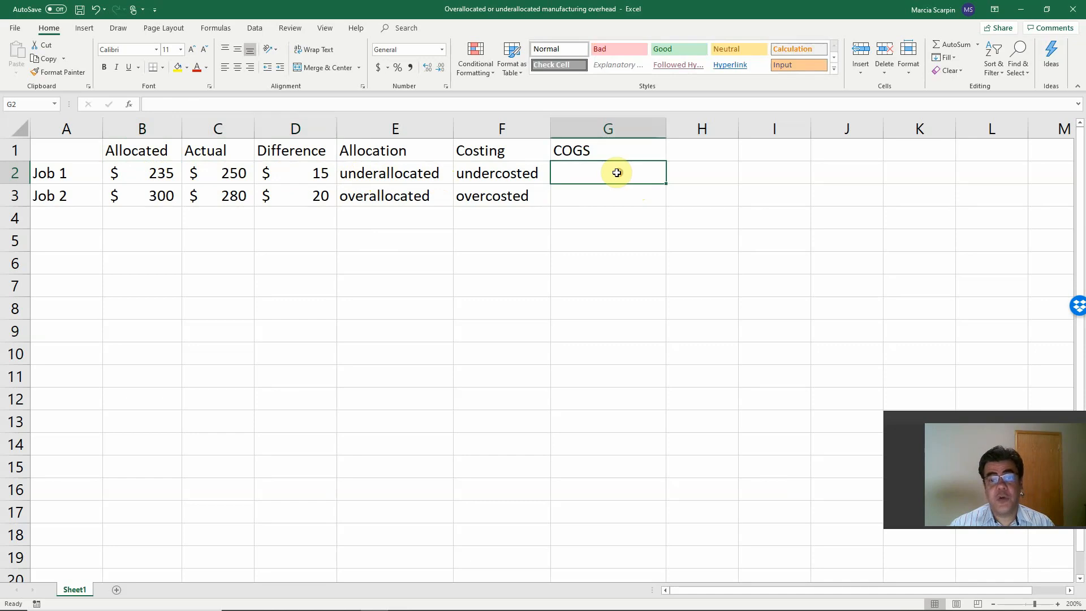
- Enter =IF(C2>B2,"increase COGS","decrease COGS") in G2 for Job 1
text(=if)
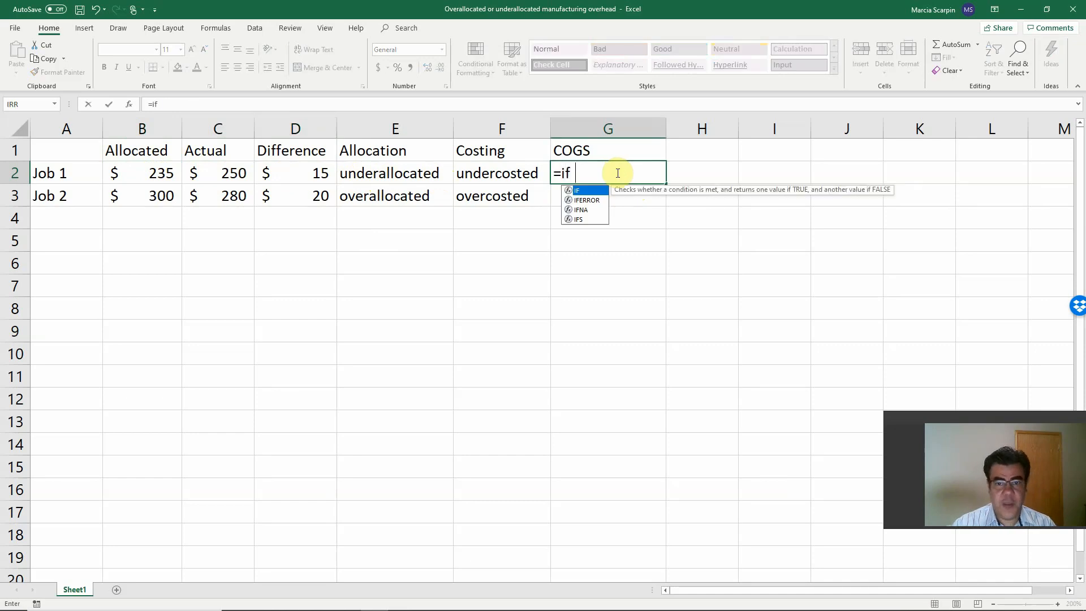
click(217, 172)
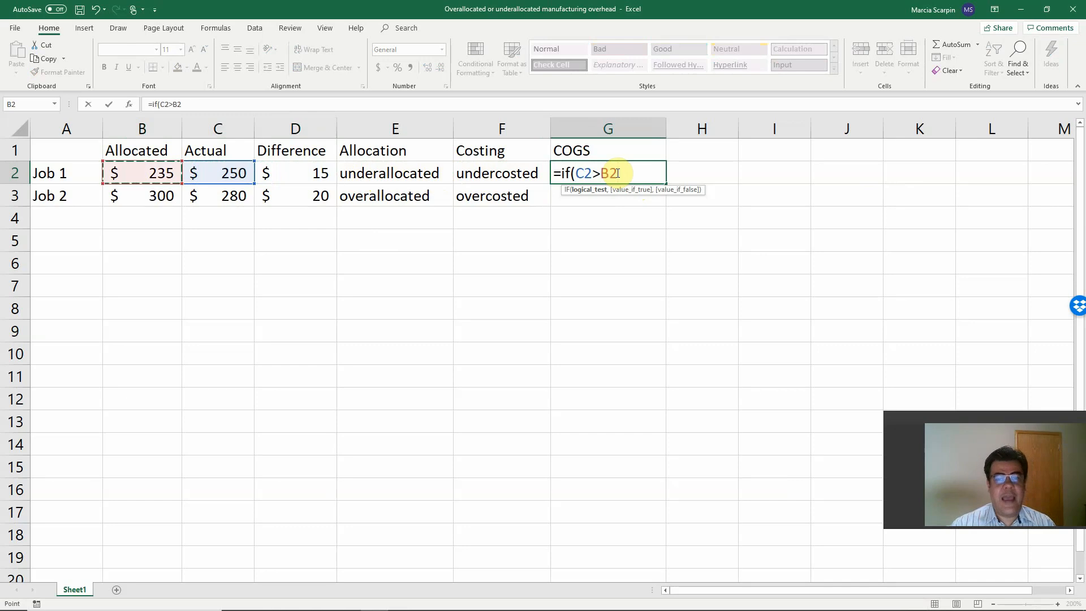
text(,")
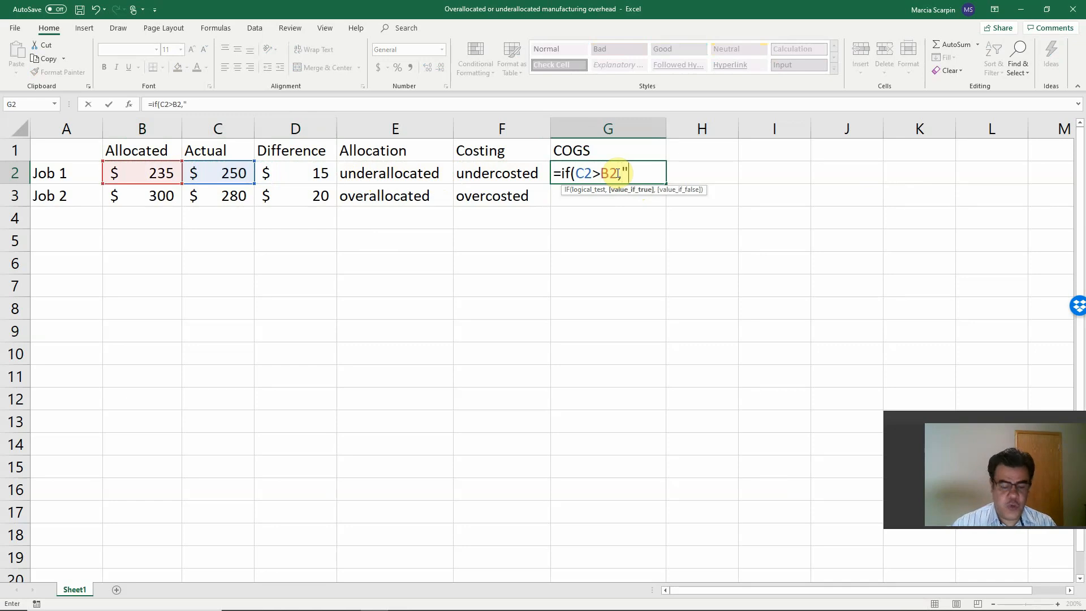
text(incres)
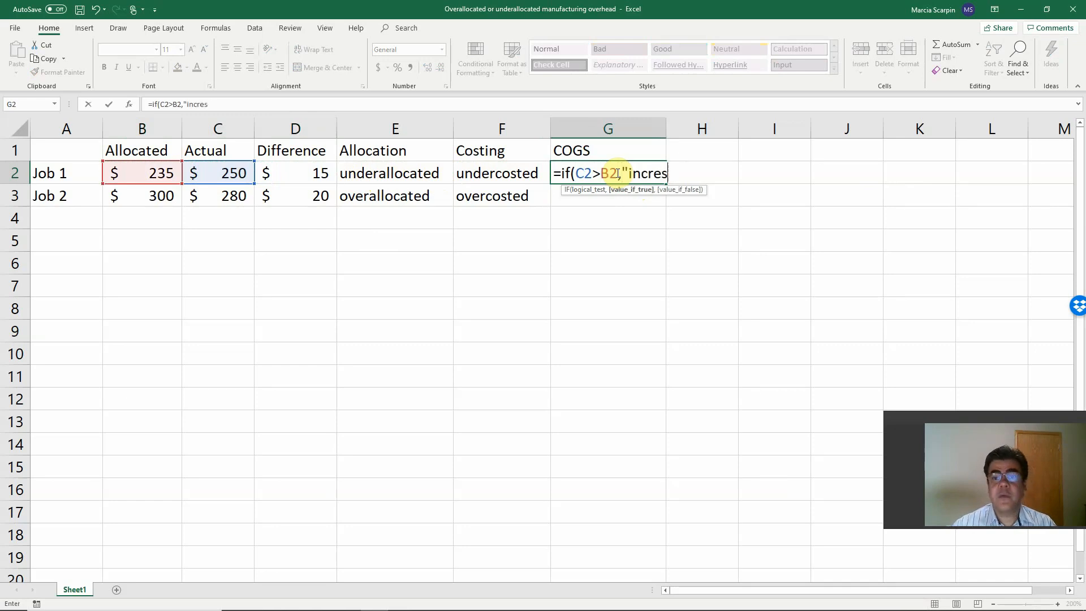
text(ase CO)
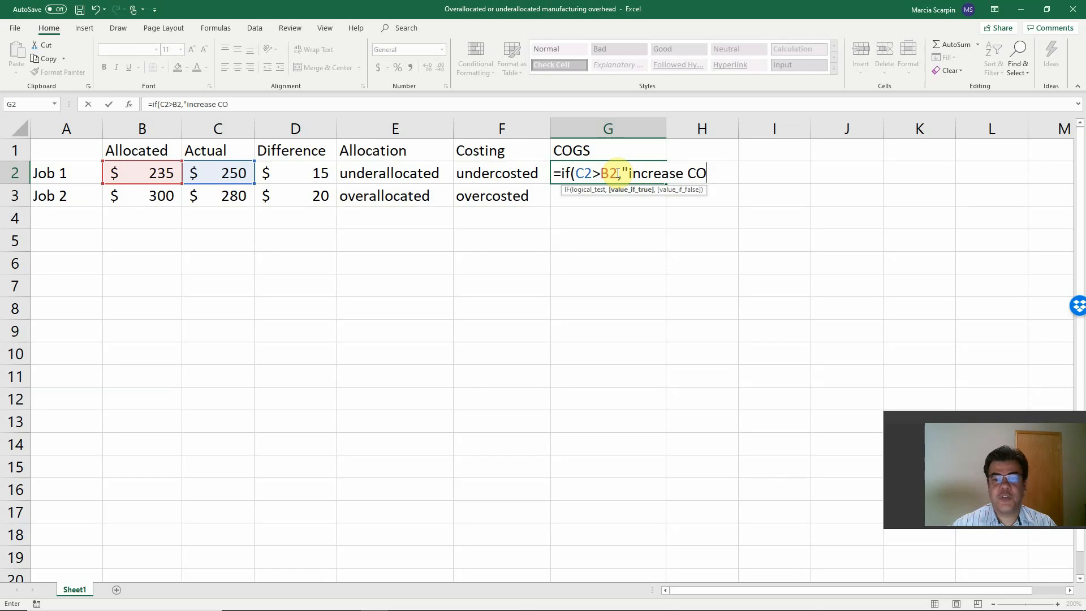
text(GS")
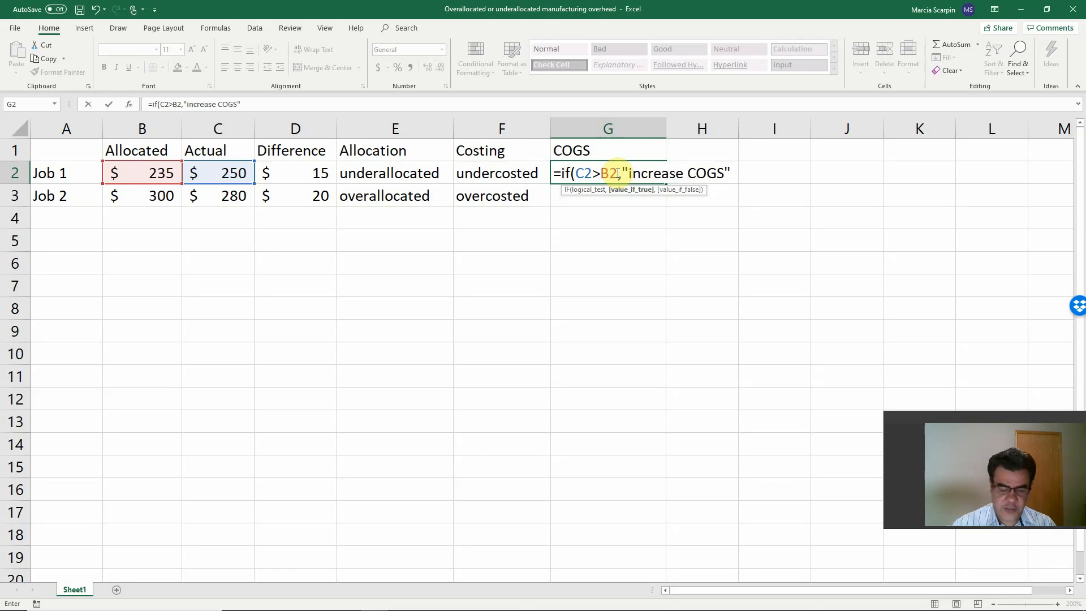
text(,)
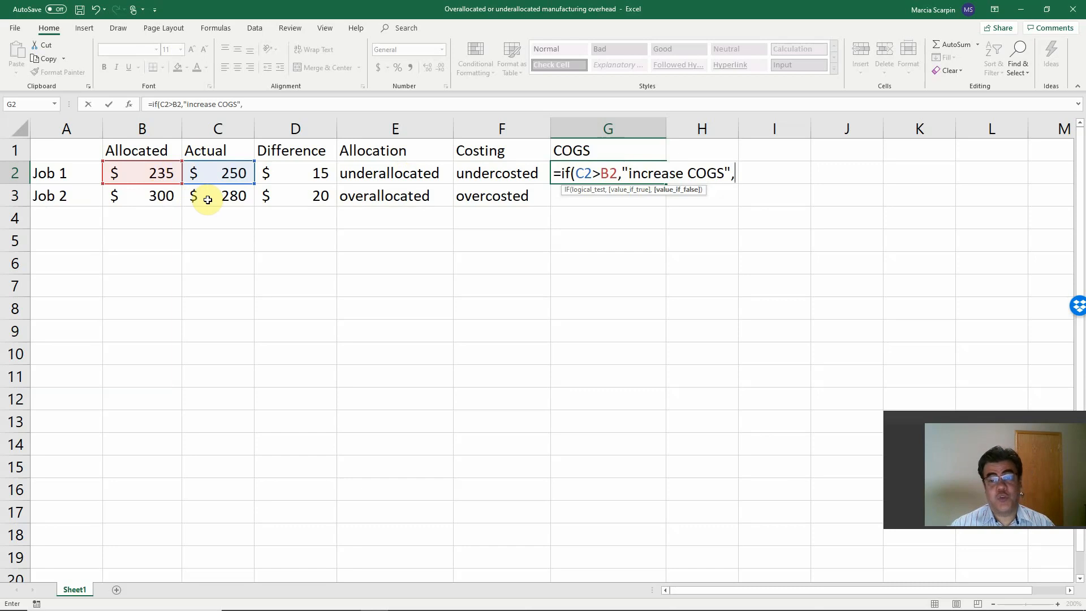
text("decr)
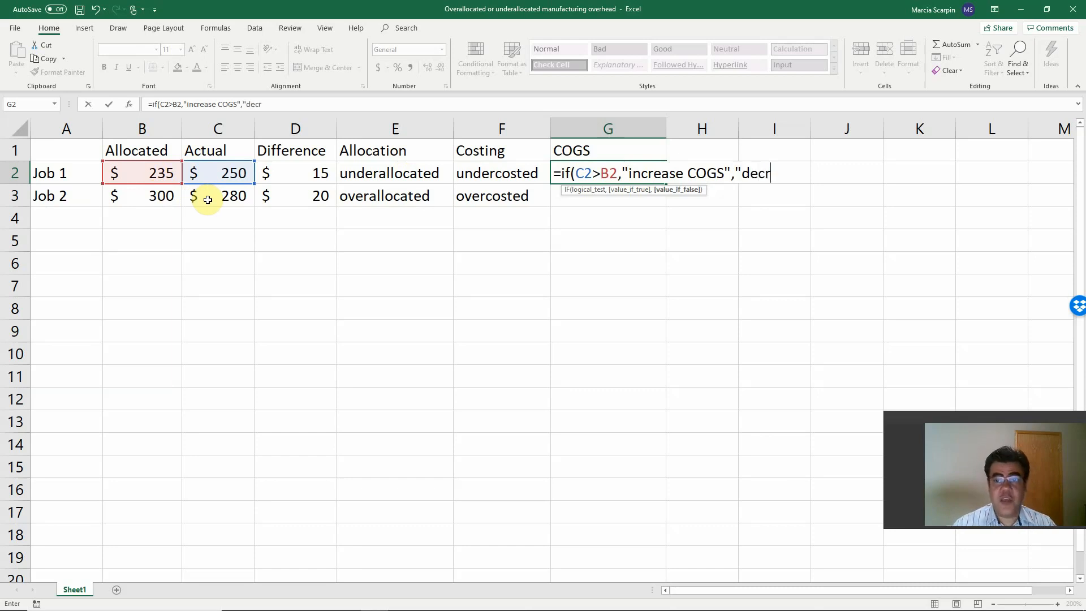
text(ease COF)
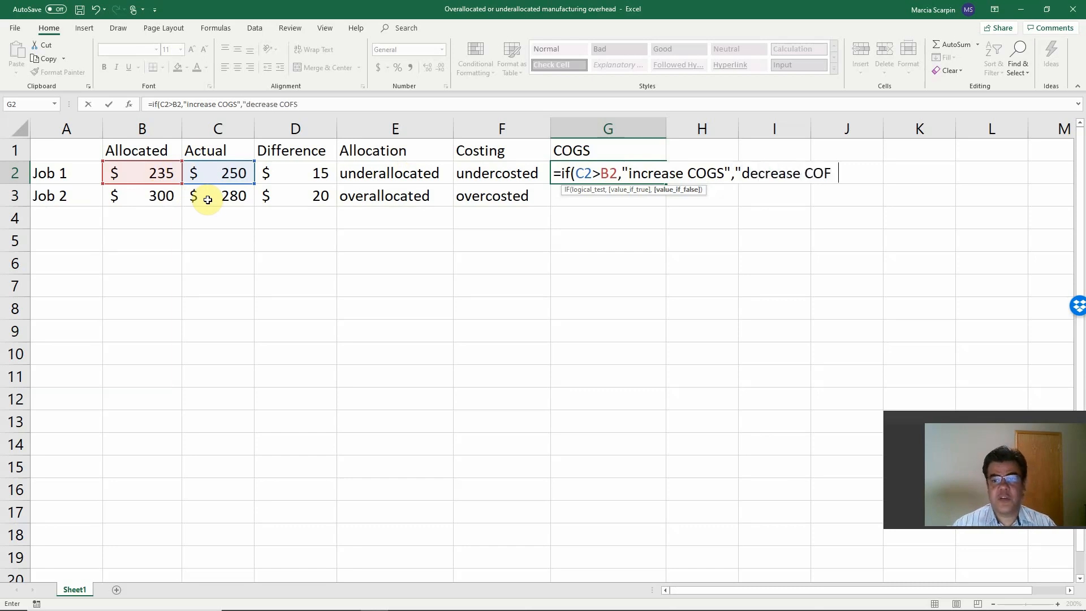
text(S"))
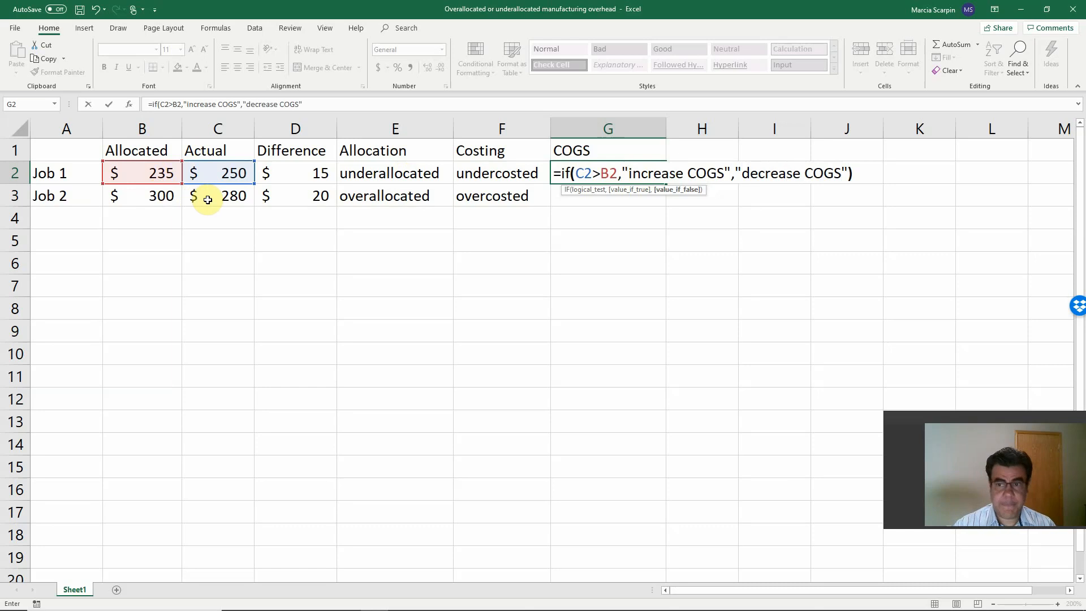
key(Return)
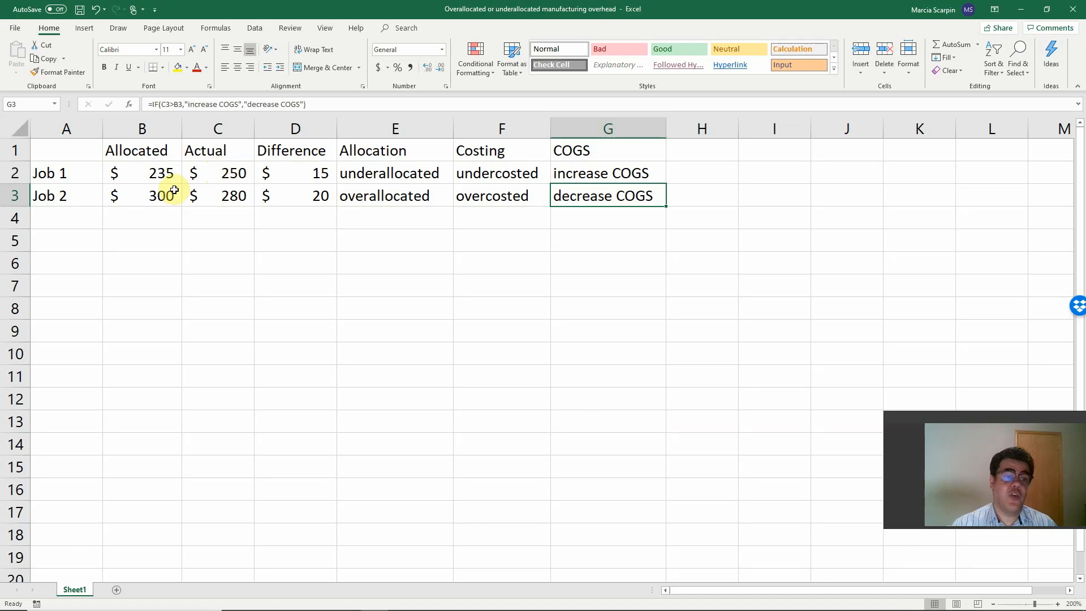
mouse_move(210, 201)
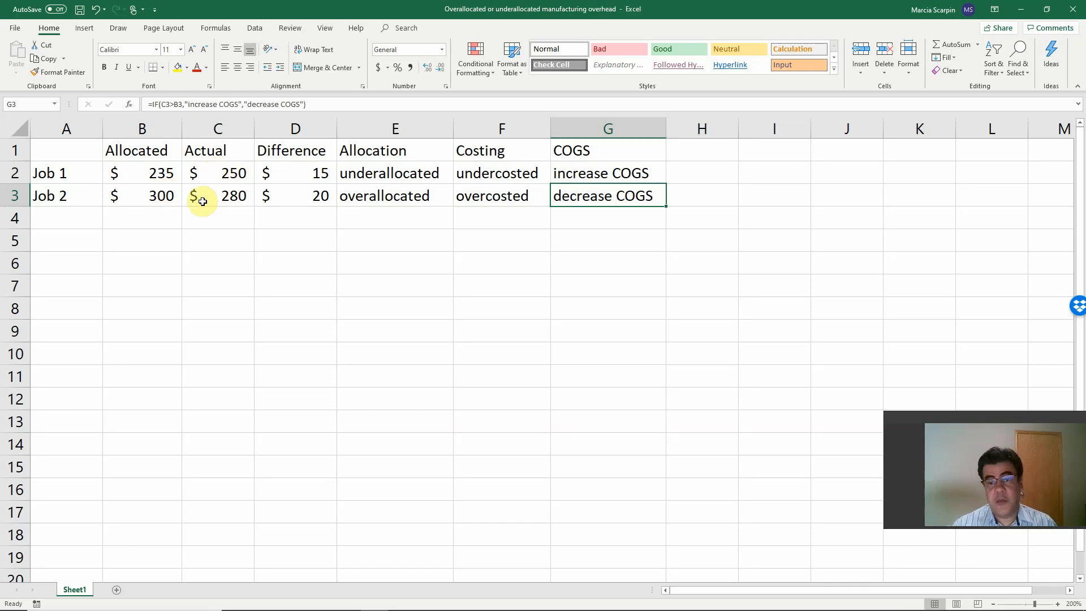
mouse_move(214, 381)
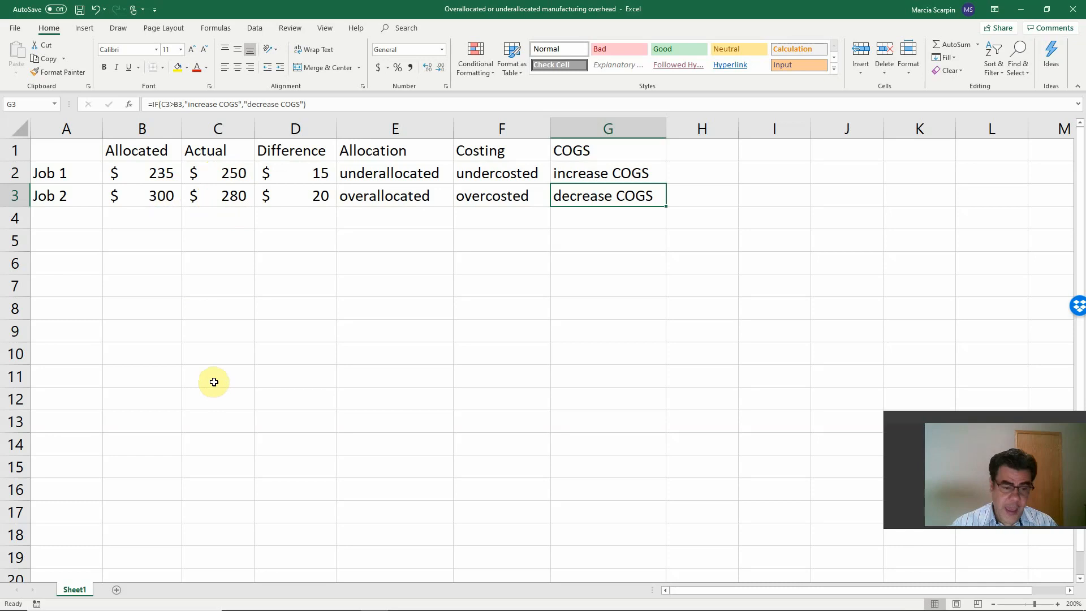